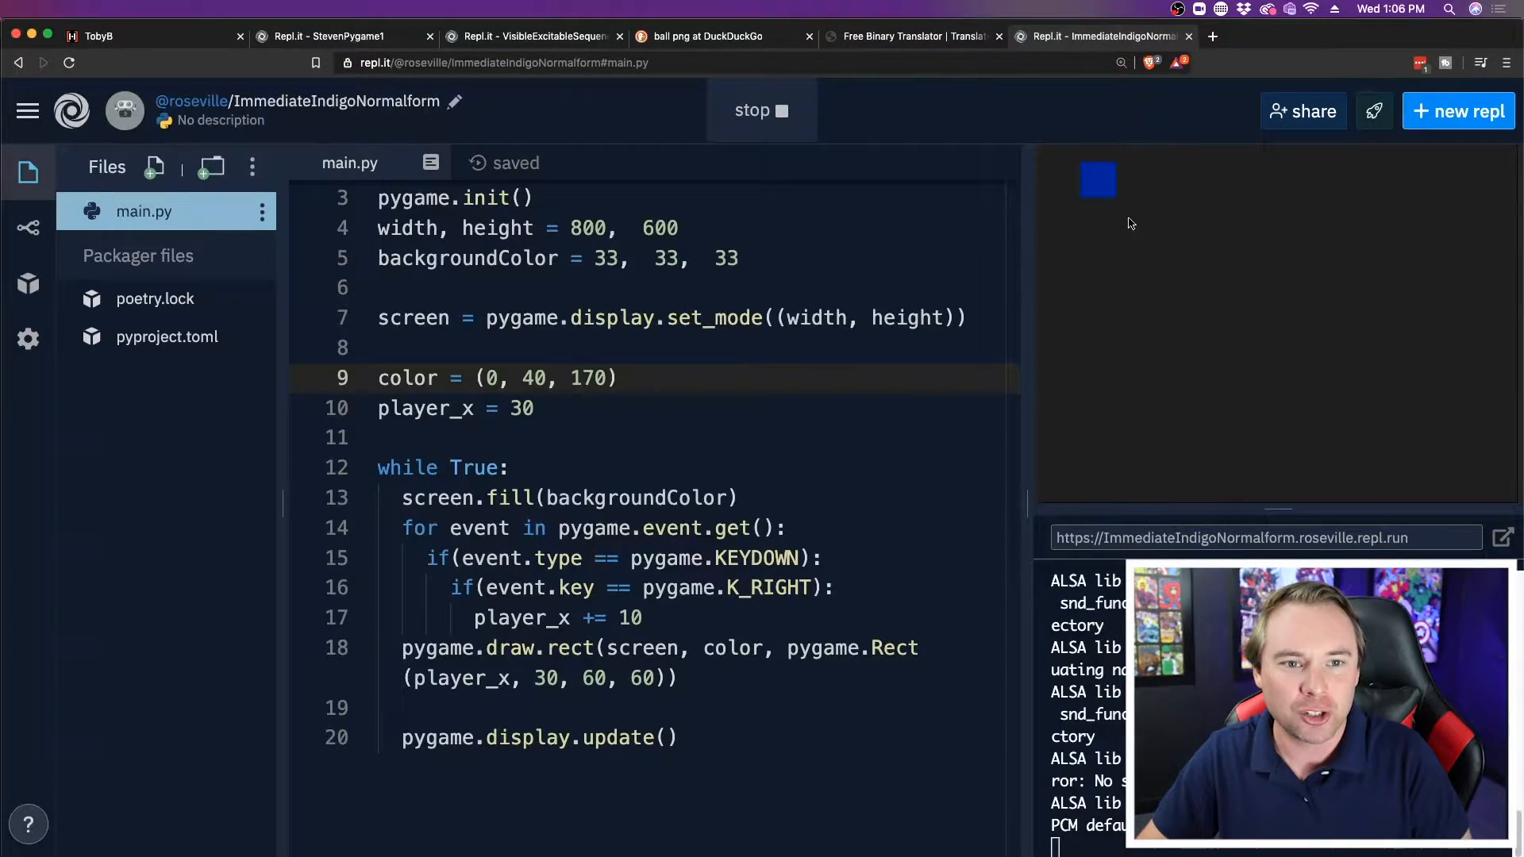
Step: Nudge the blue square rightward in the running Pygame window with the Right arrow key
key("right")
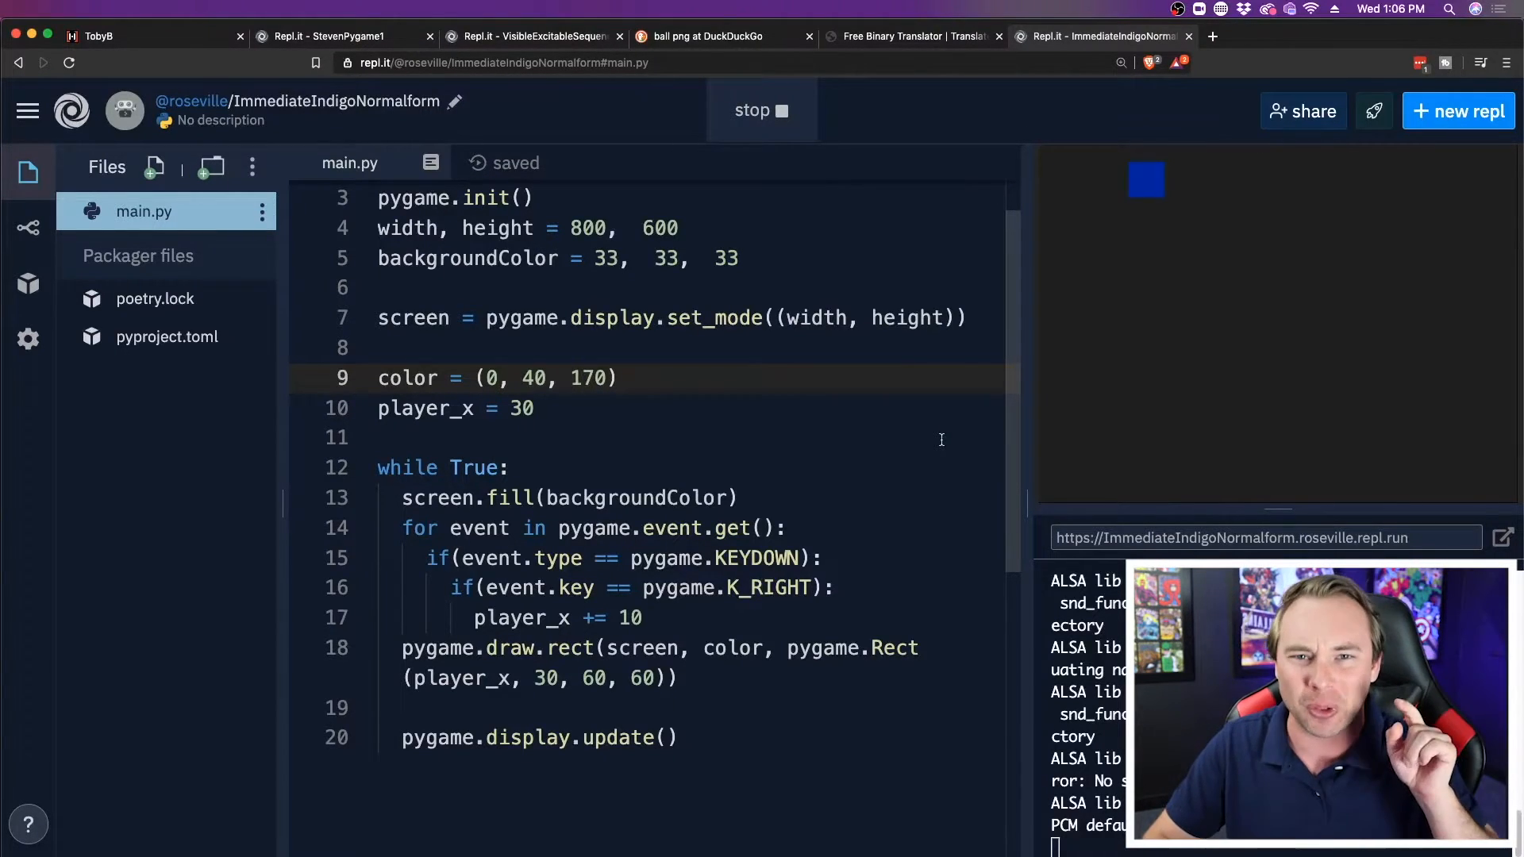
mouse_move(1144, 198)
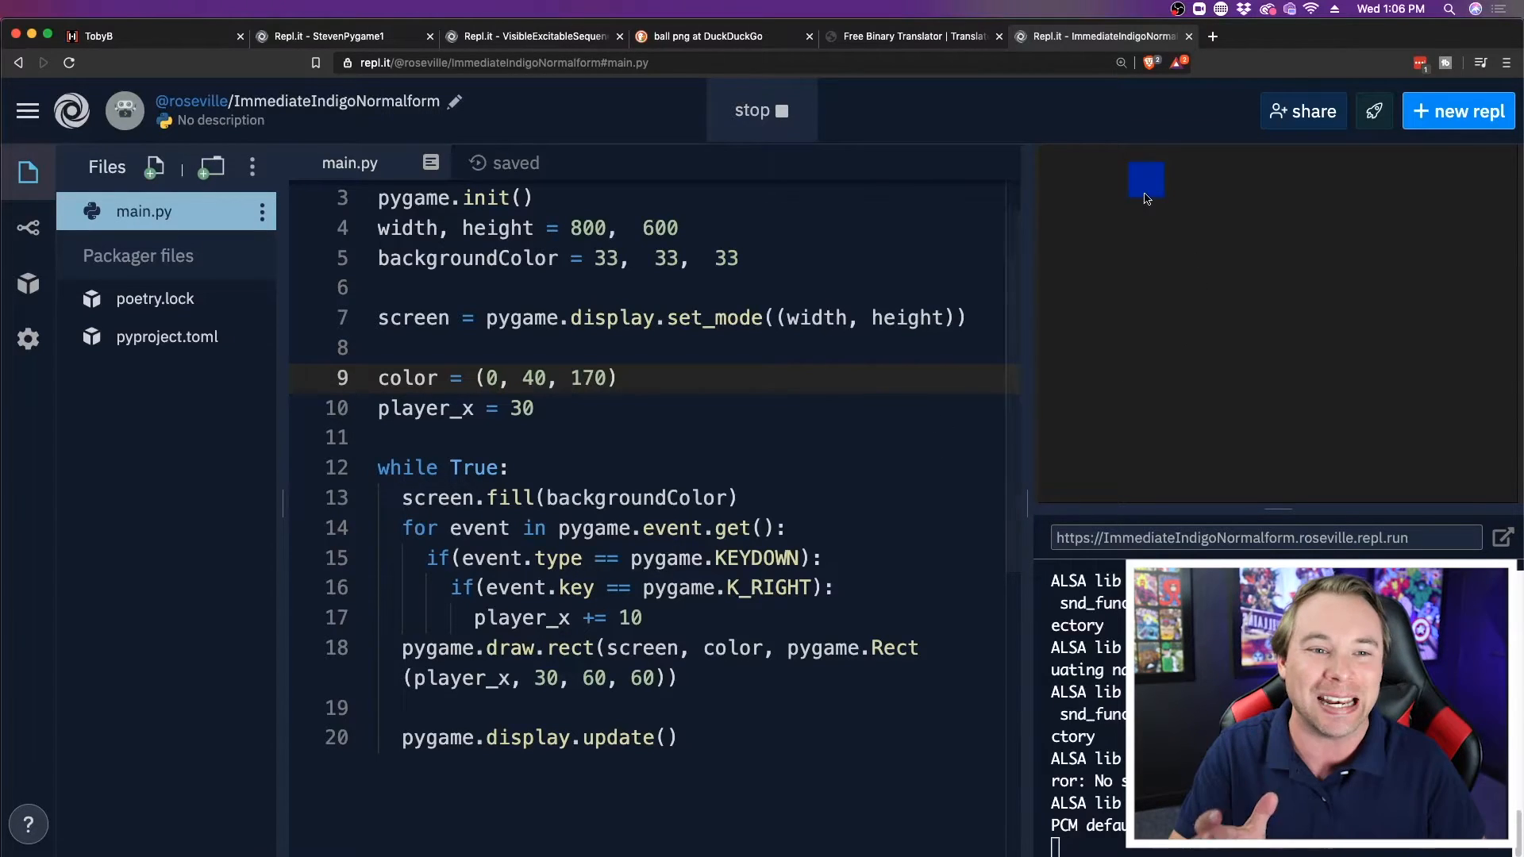
mouse_move(1125, 365)
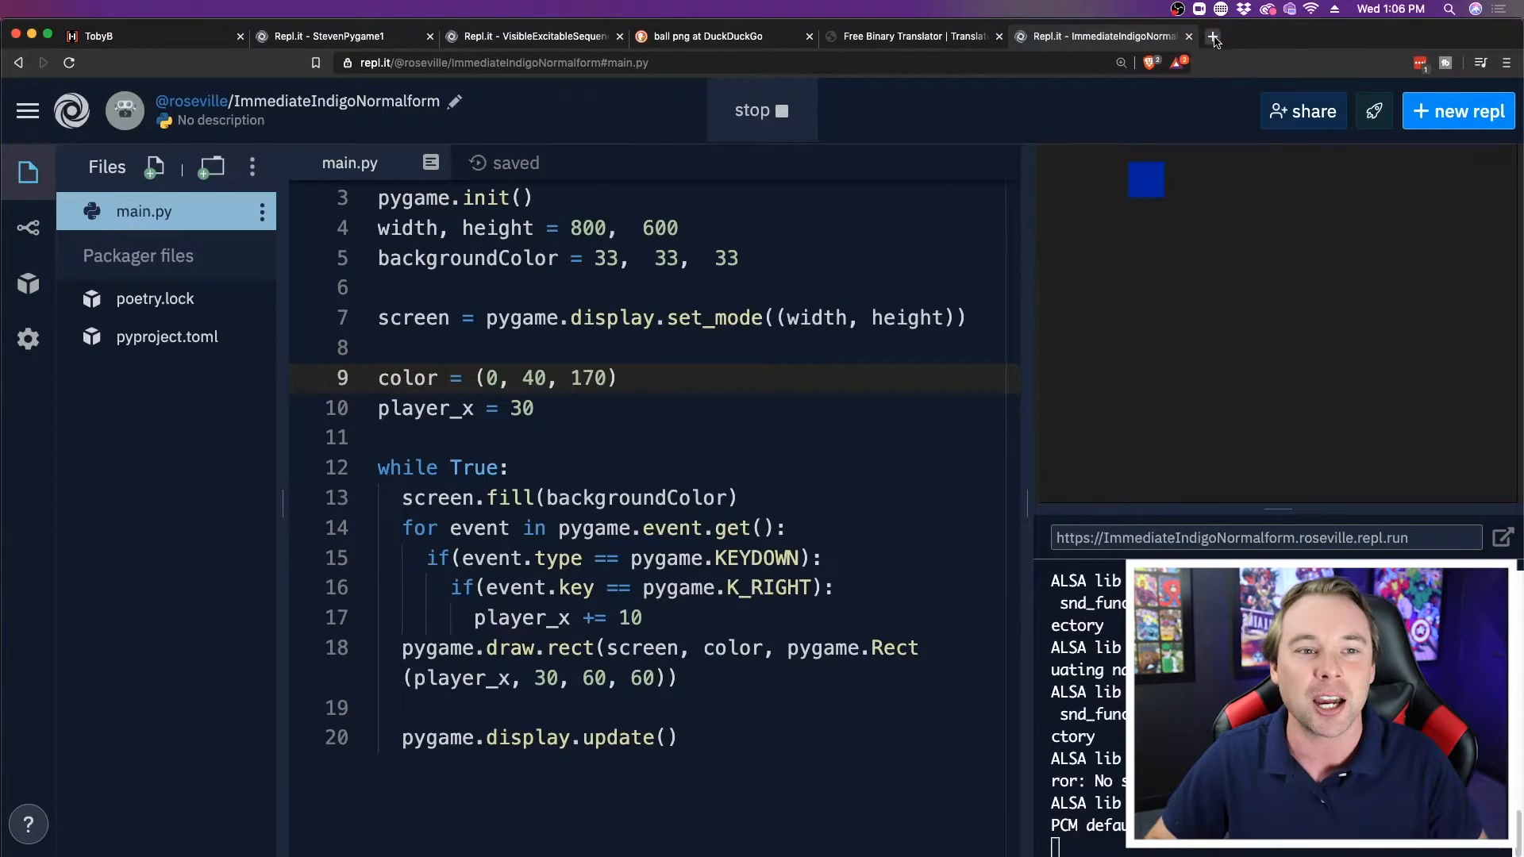
Step: In a new tab, search DuckDuckGo images for 'ball', filtered to transparent backgrounds
left_click(1212, 35)
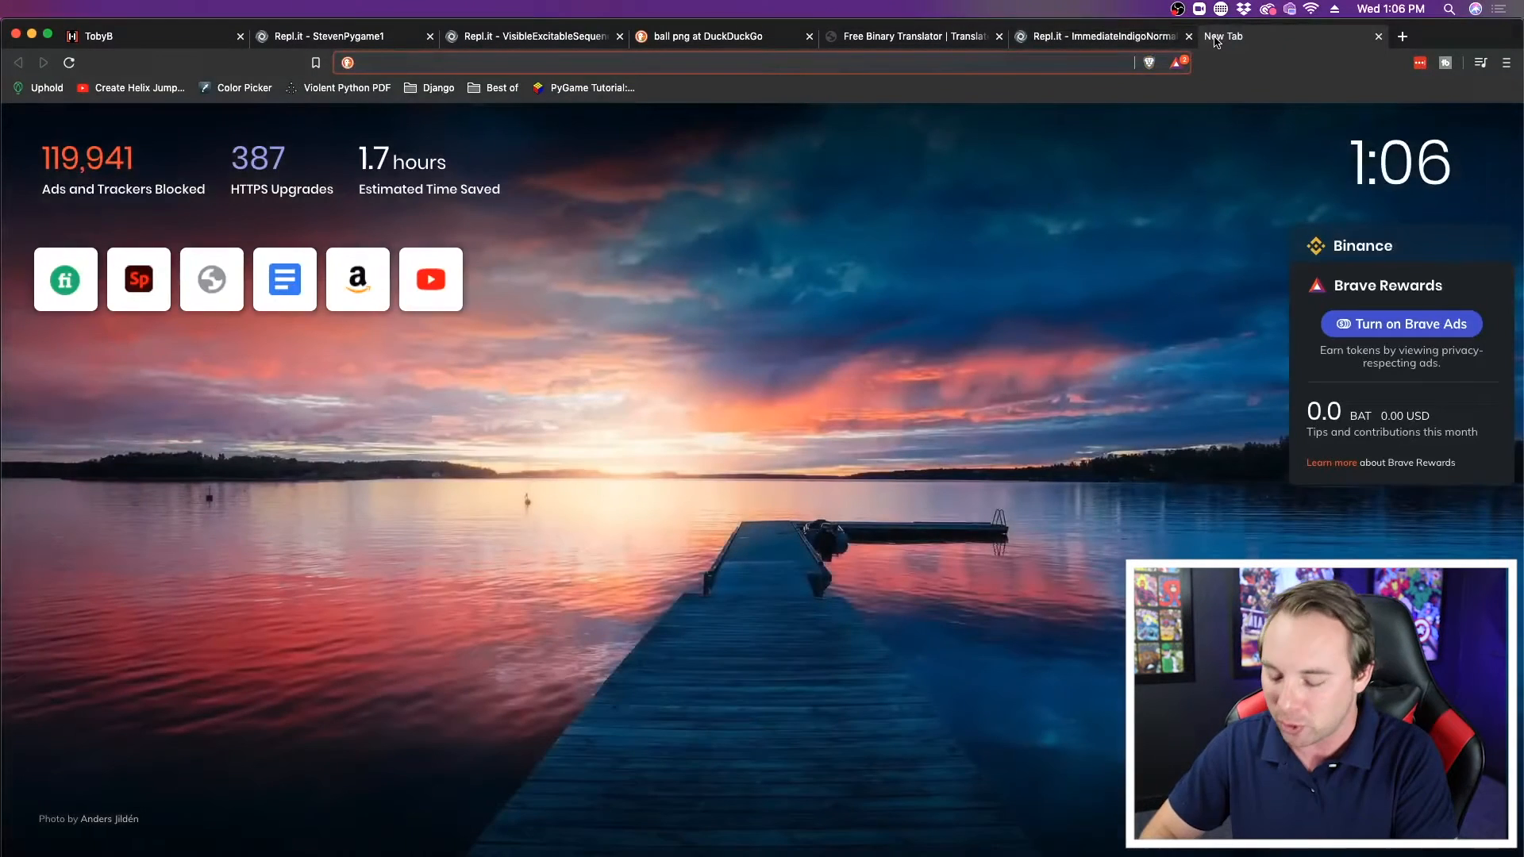
type("ball&t=brave&ia=web")
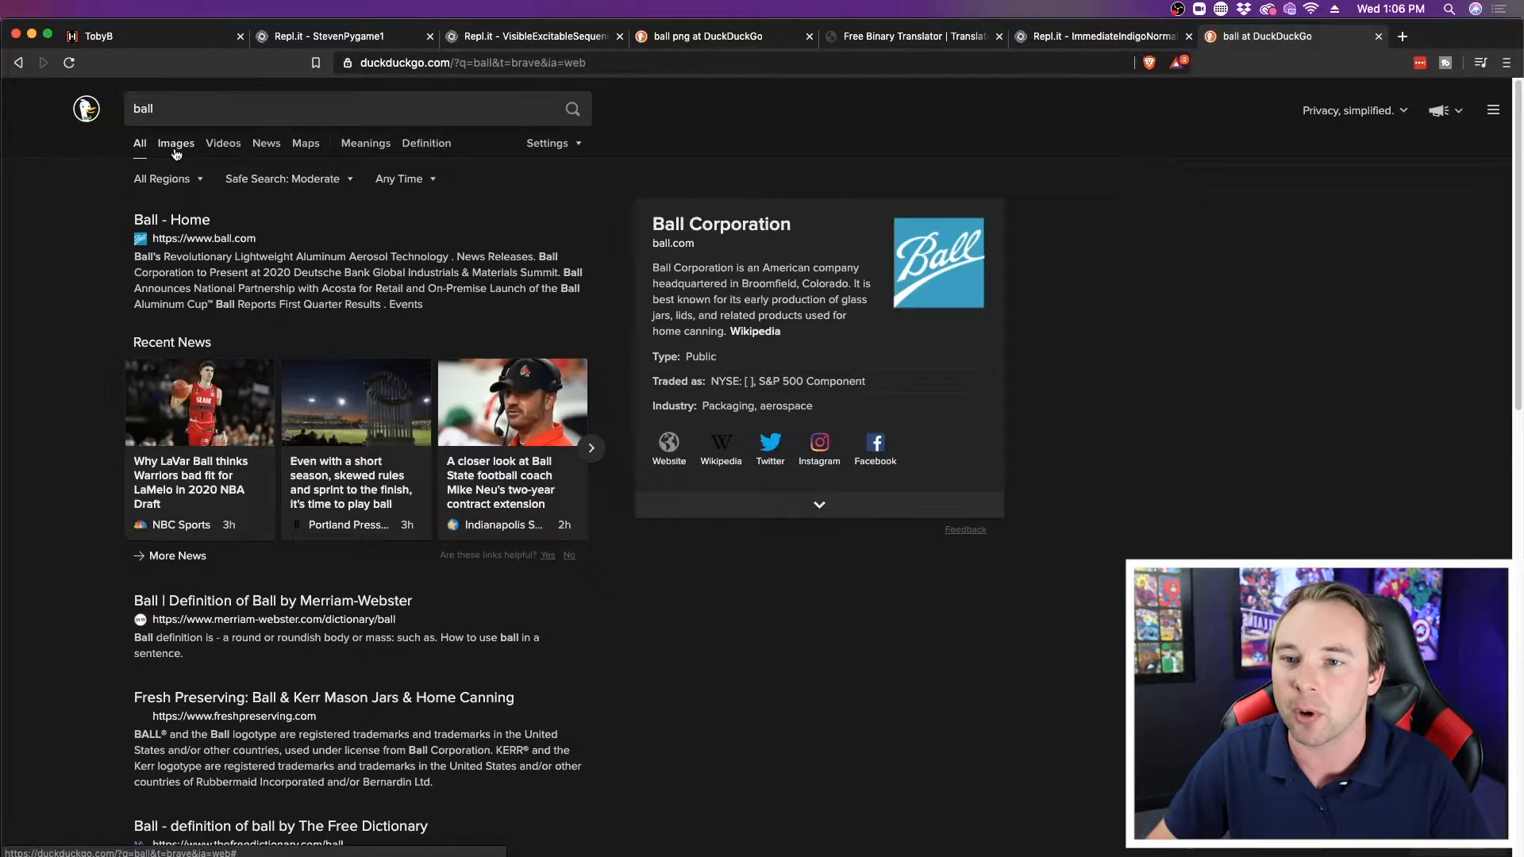
left_click(176, 143)
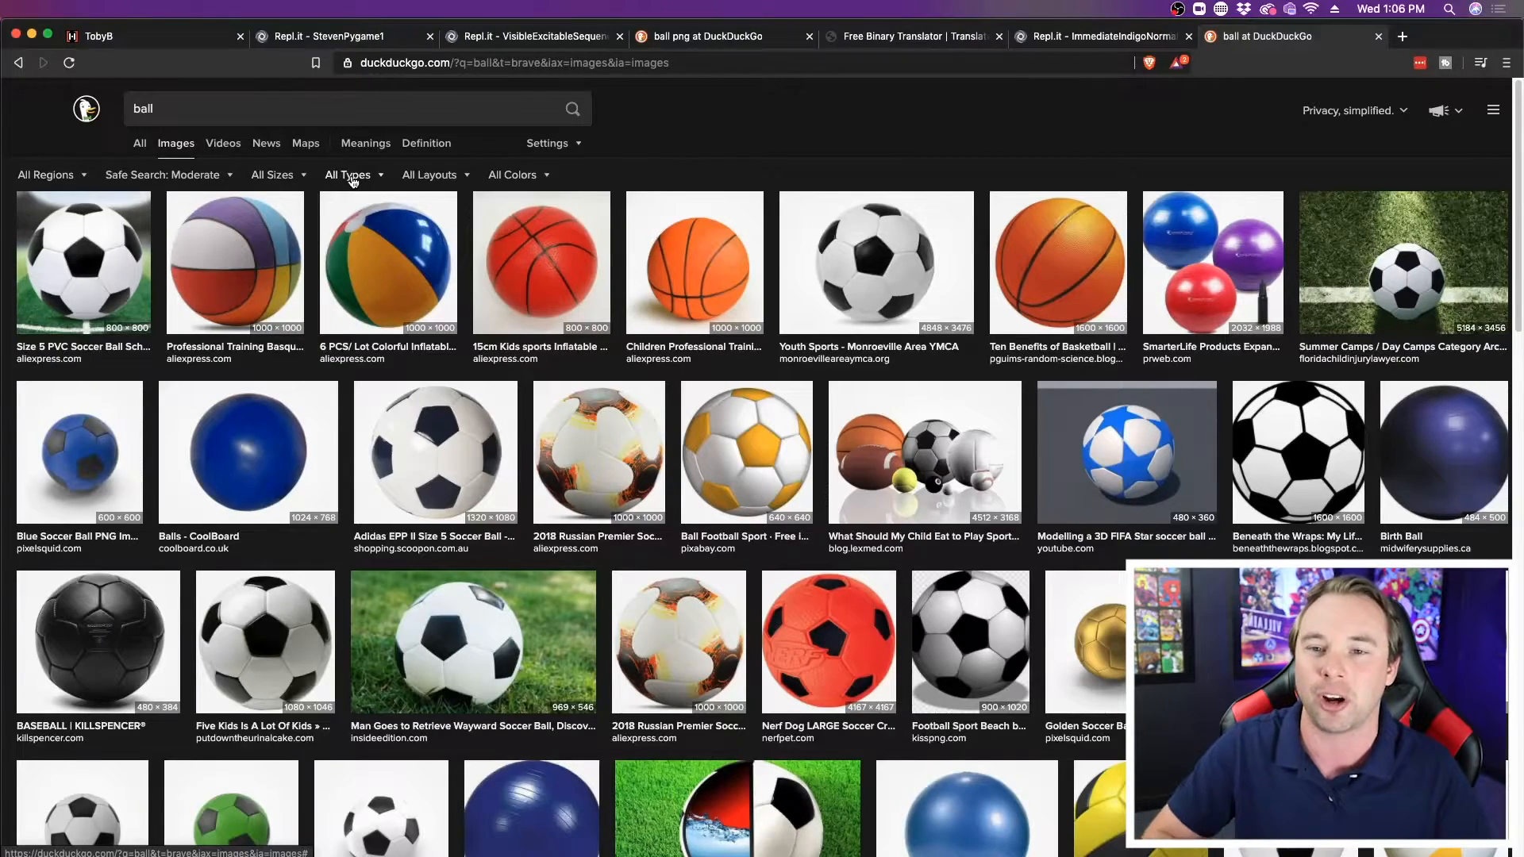
left_click(347, 174)
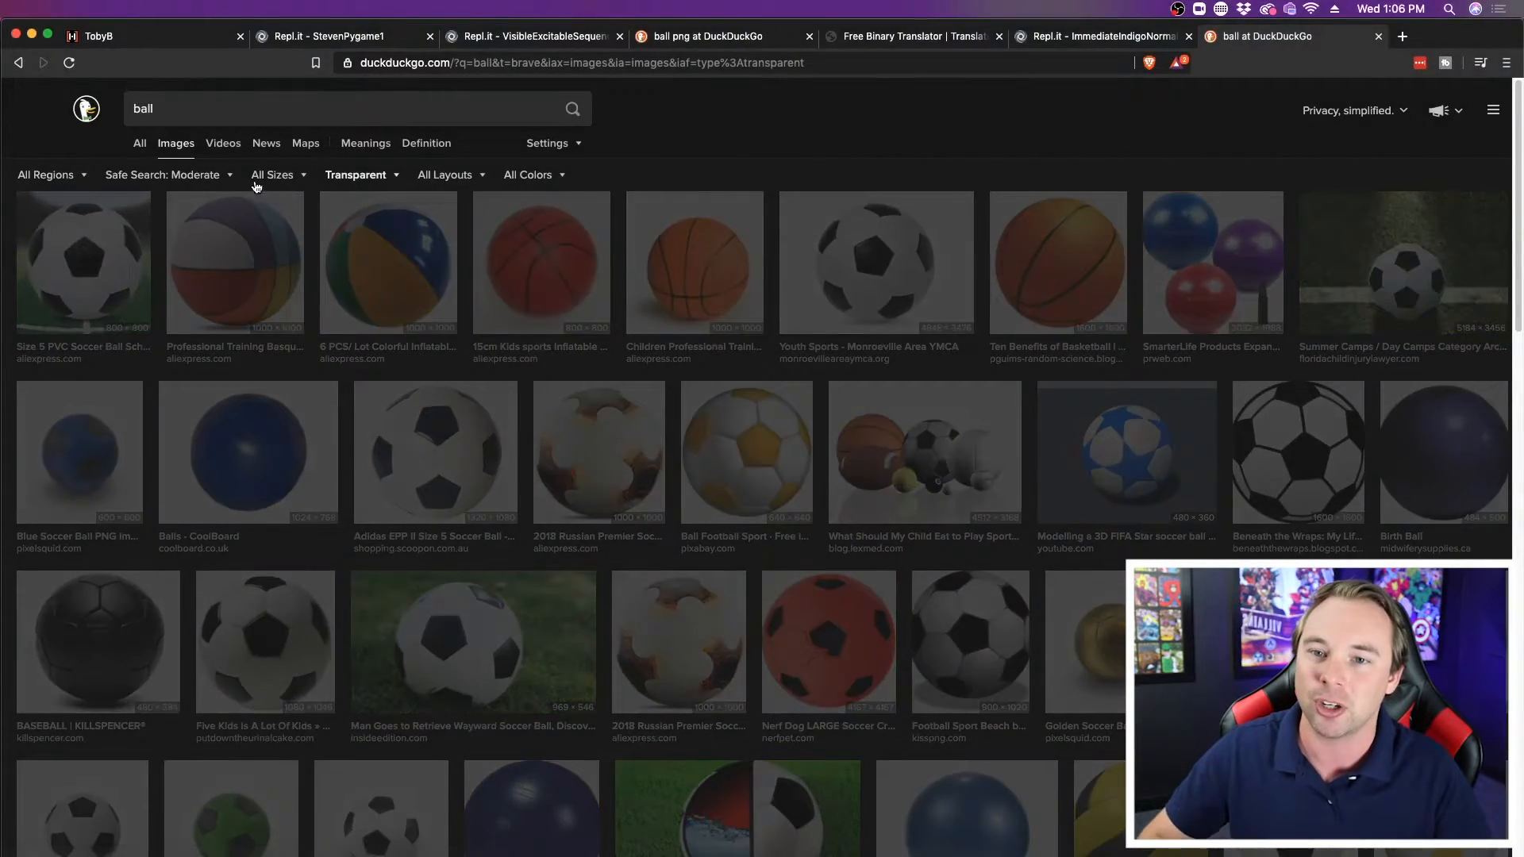
Step: Refine the query to 'ball png' and preview the gold football image
left_click(341, 108)
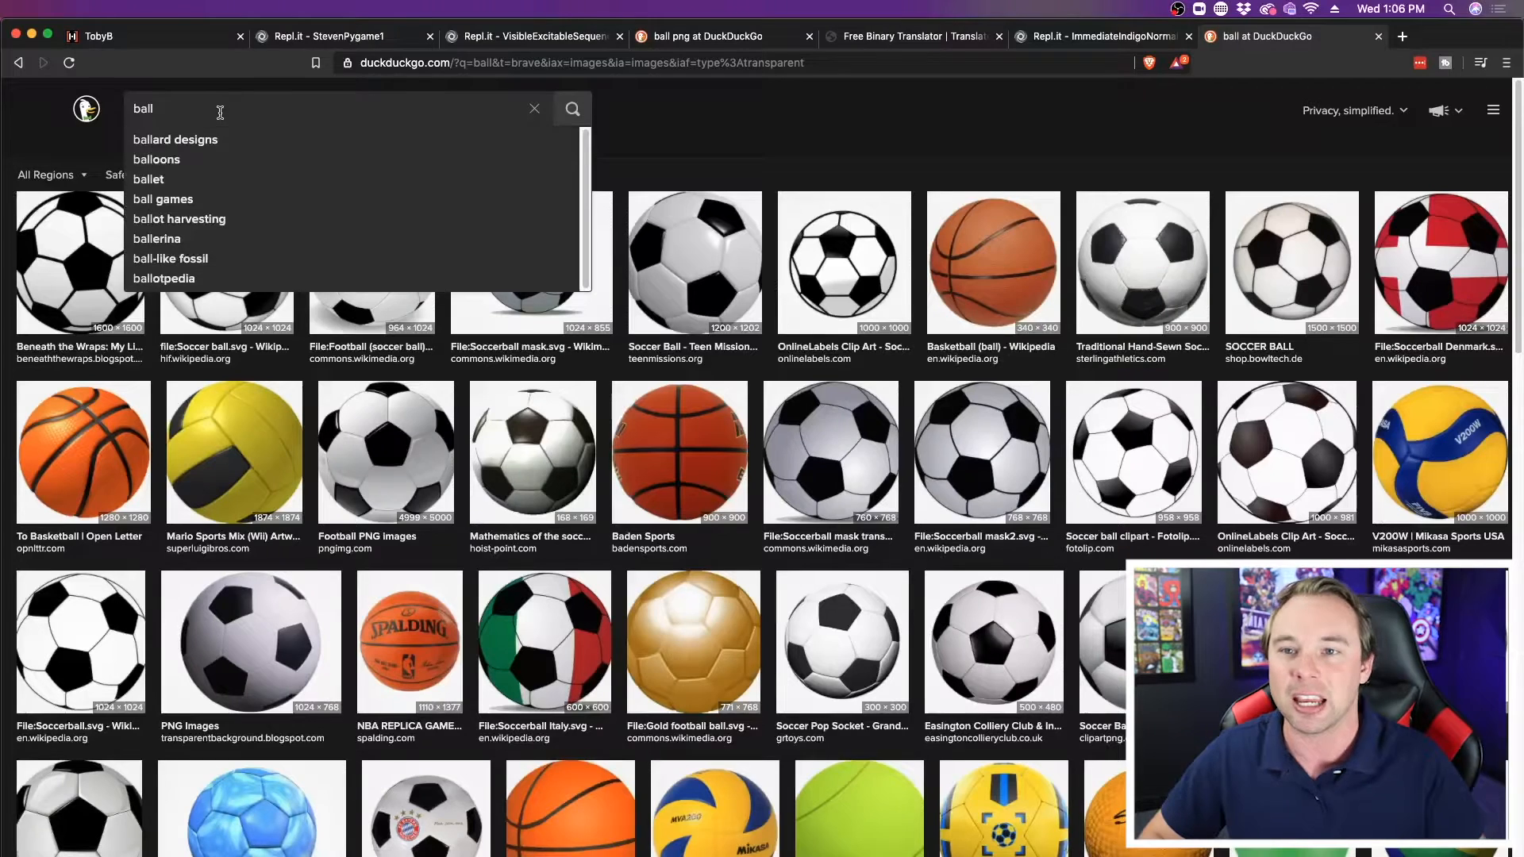
type("png")
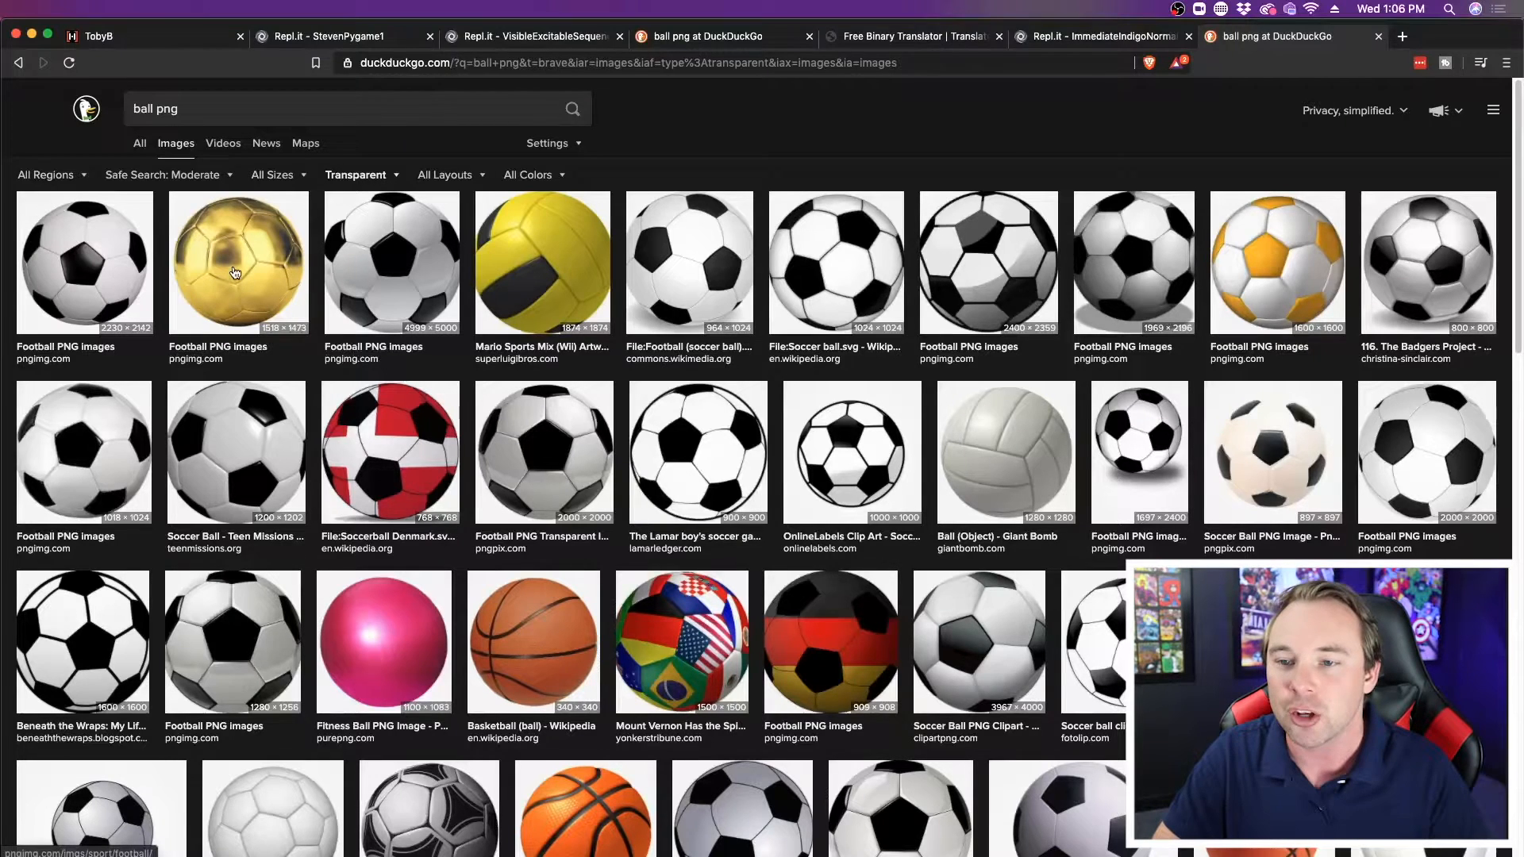
left_click(238, 263)
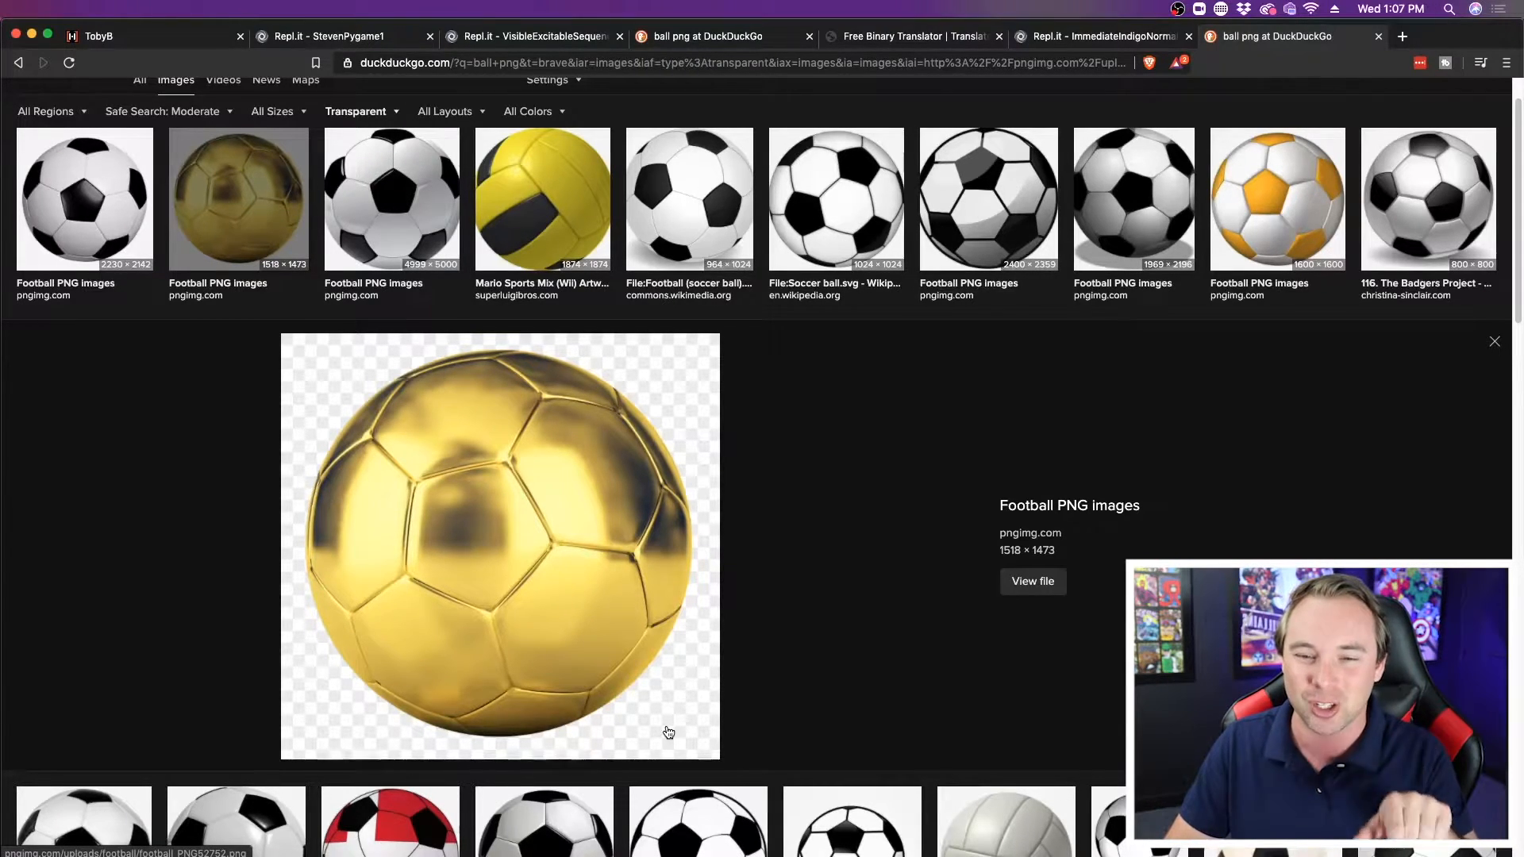
mouse_move(472, 547)
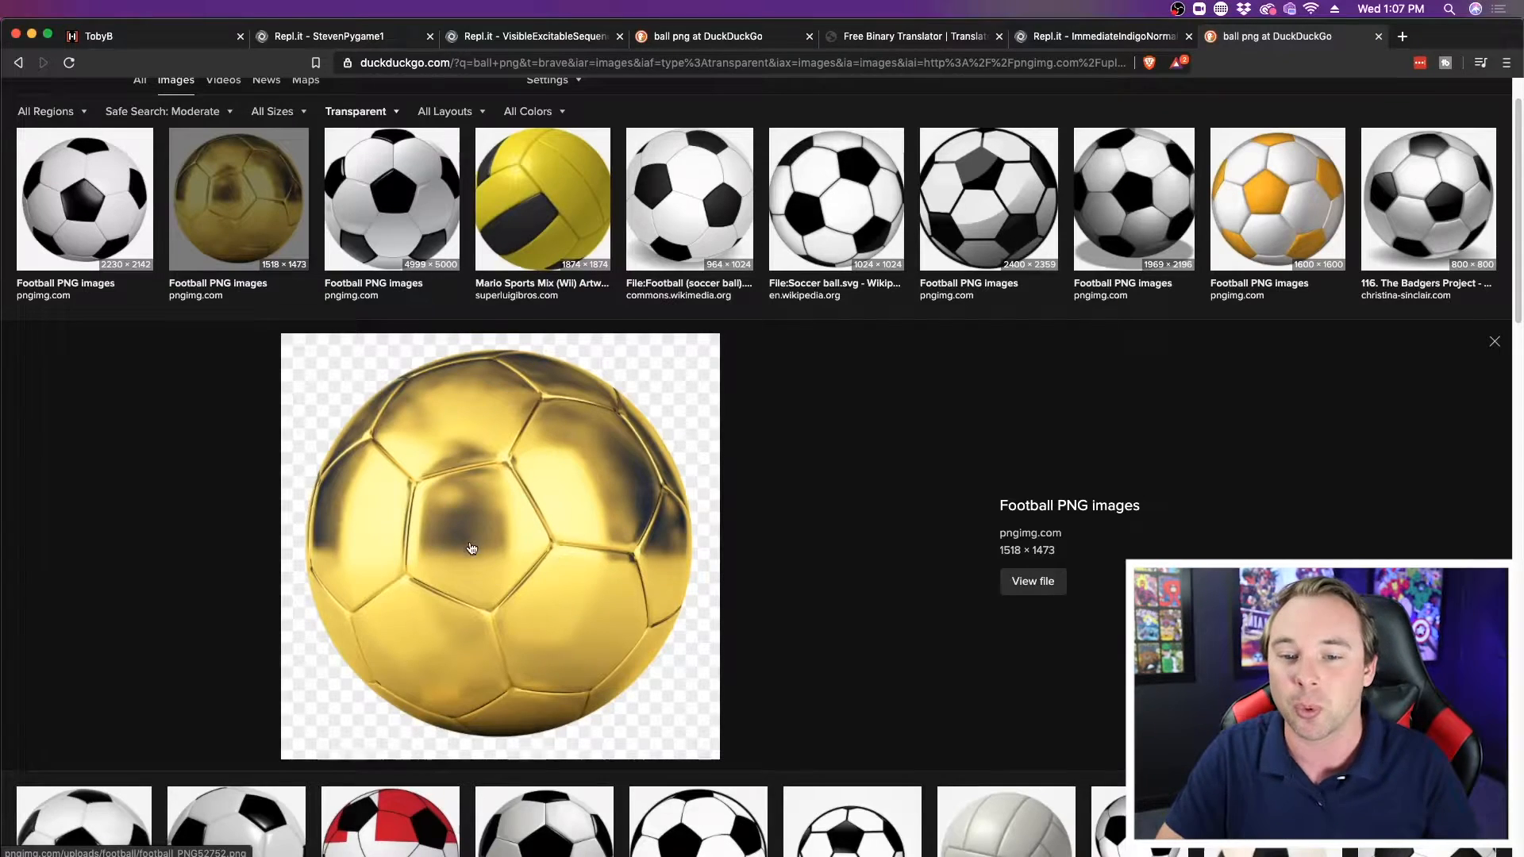
Step: Save the gold football preview image to Downloads as Gold_Ball.png
right_click(471, 549)
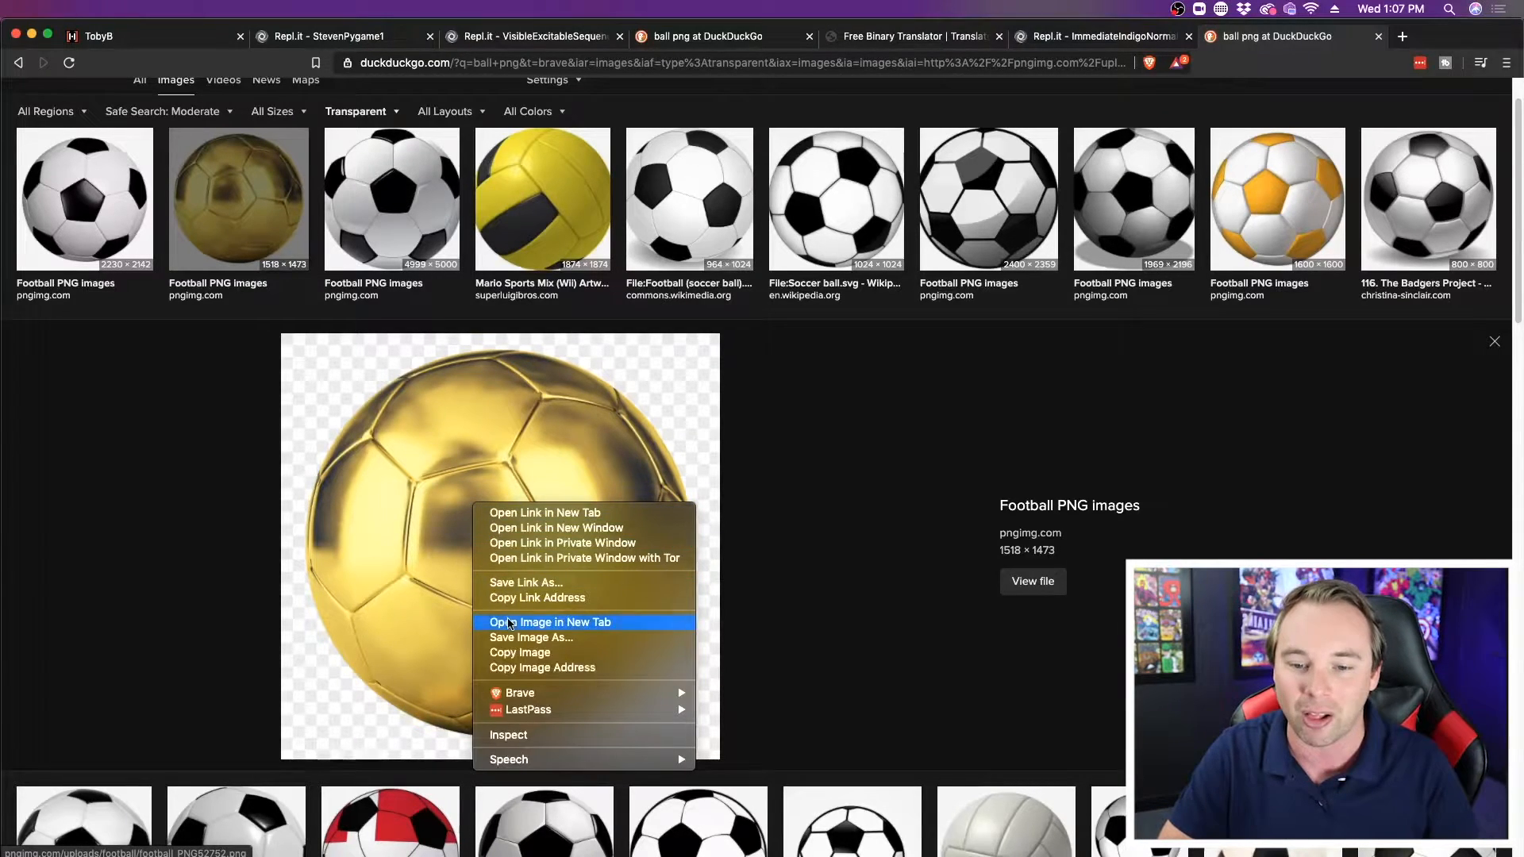
mouse_move(650, 641)
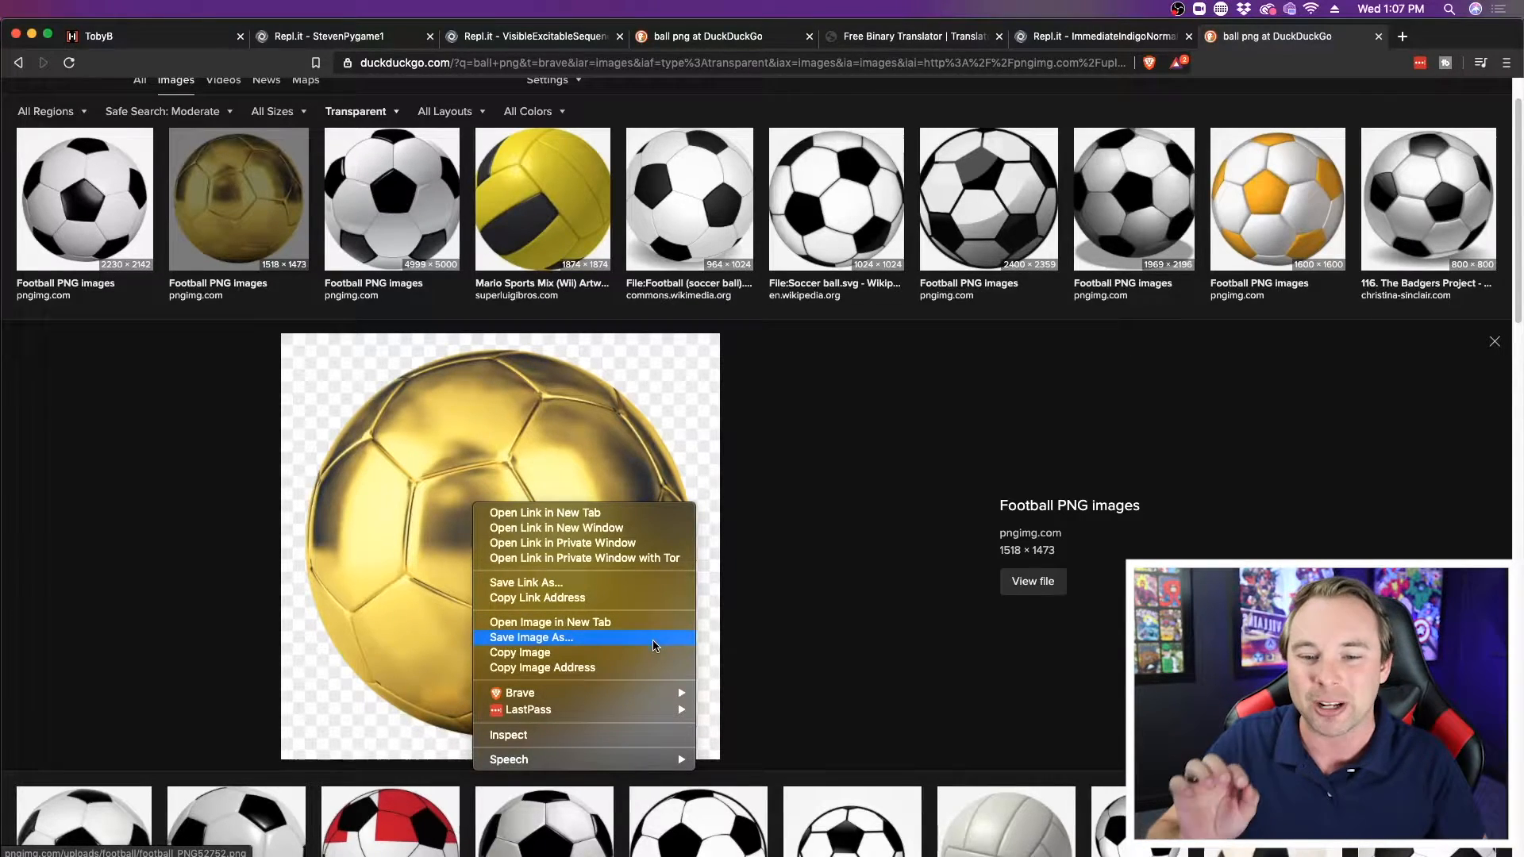
left_click(530, 637)
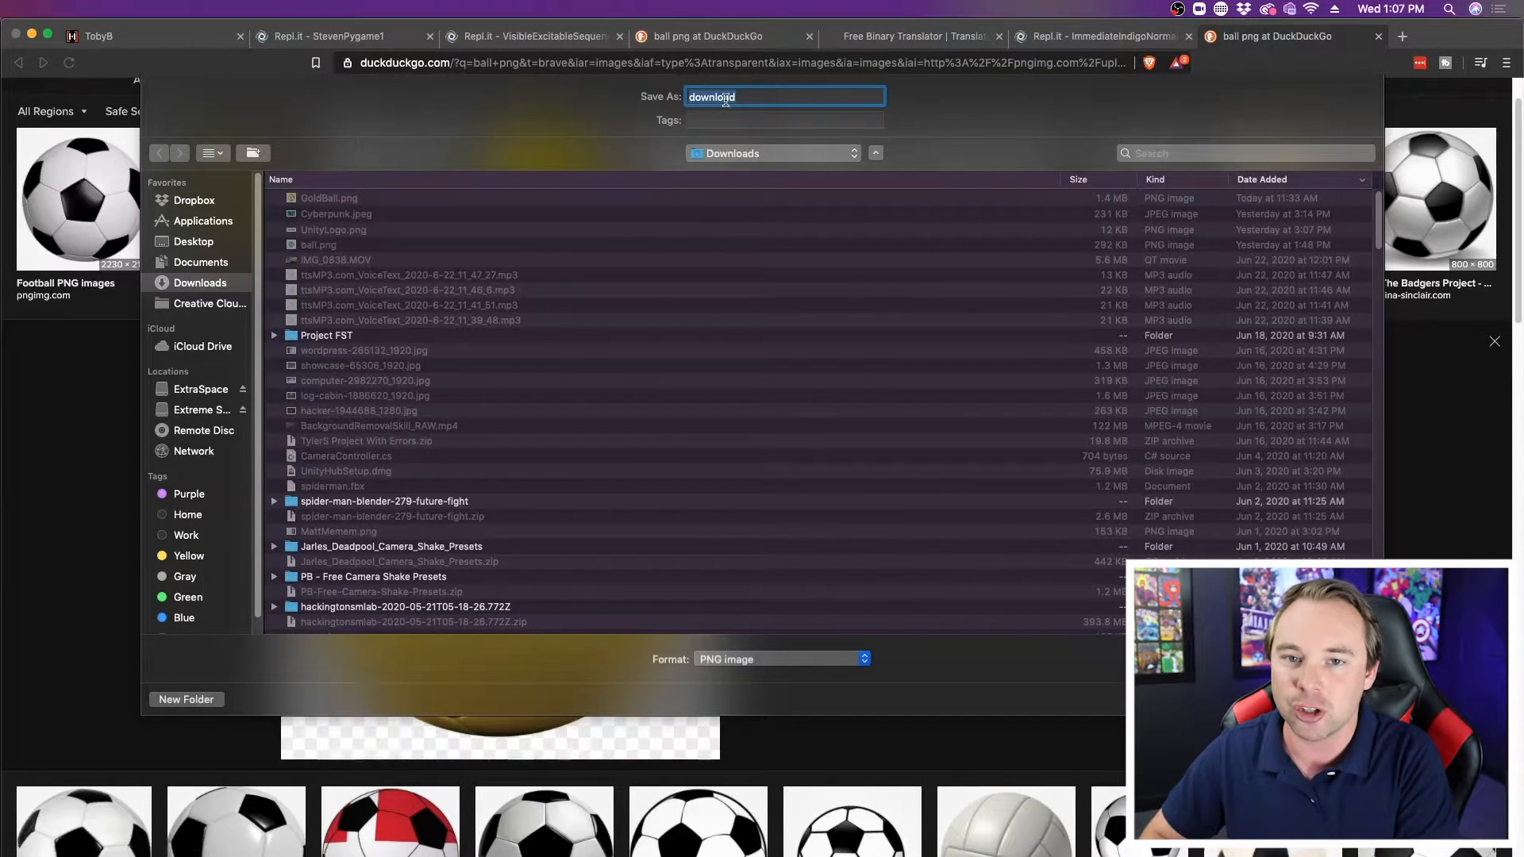
type("Gold_")
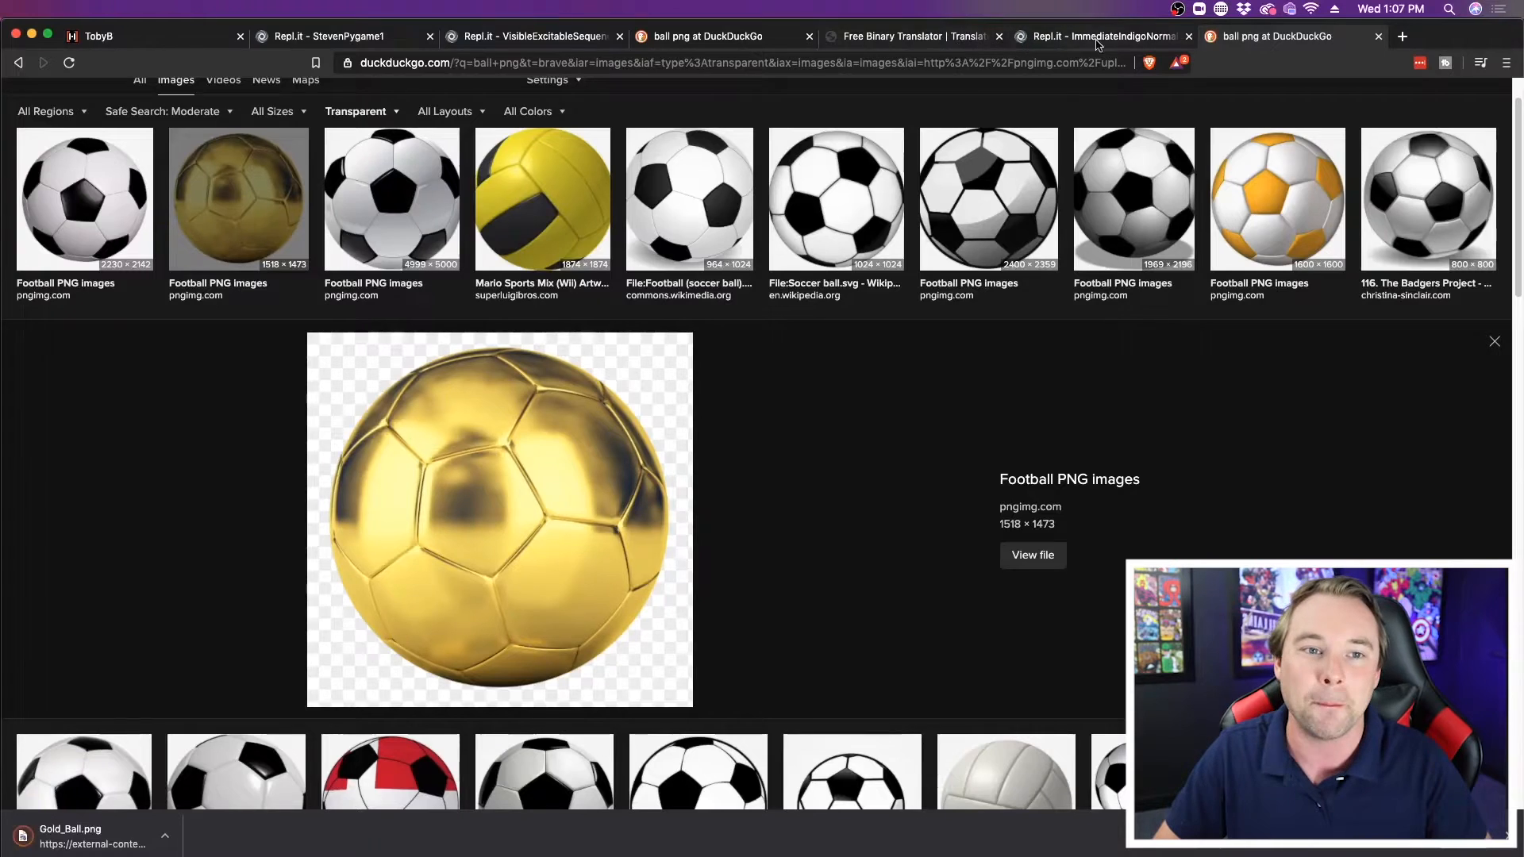
Step: Back in Replit, preview Gold_Ball.png in the Files panel, then reopen main.py
left_click(1099, 35)
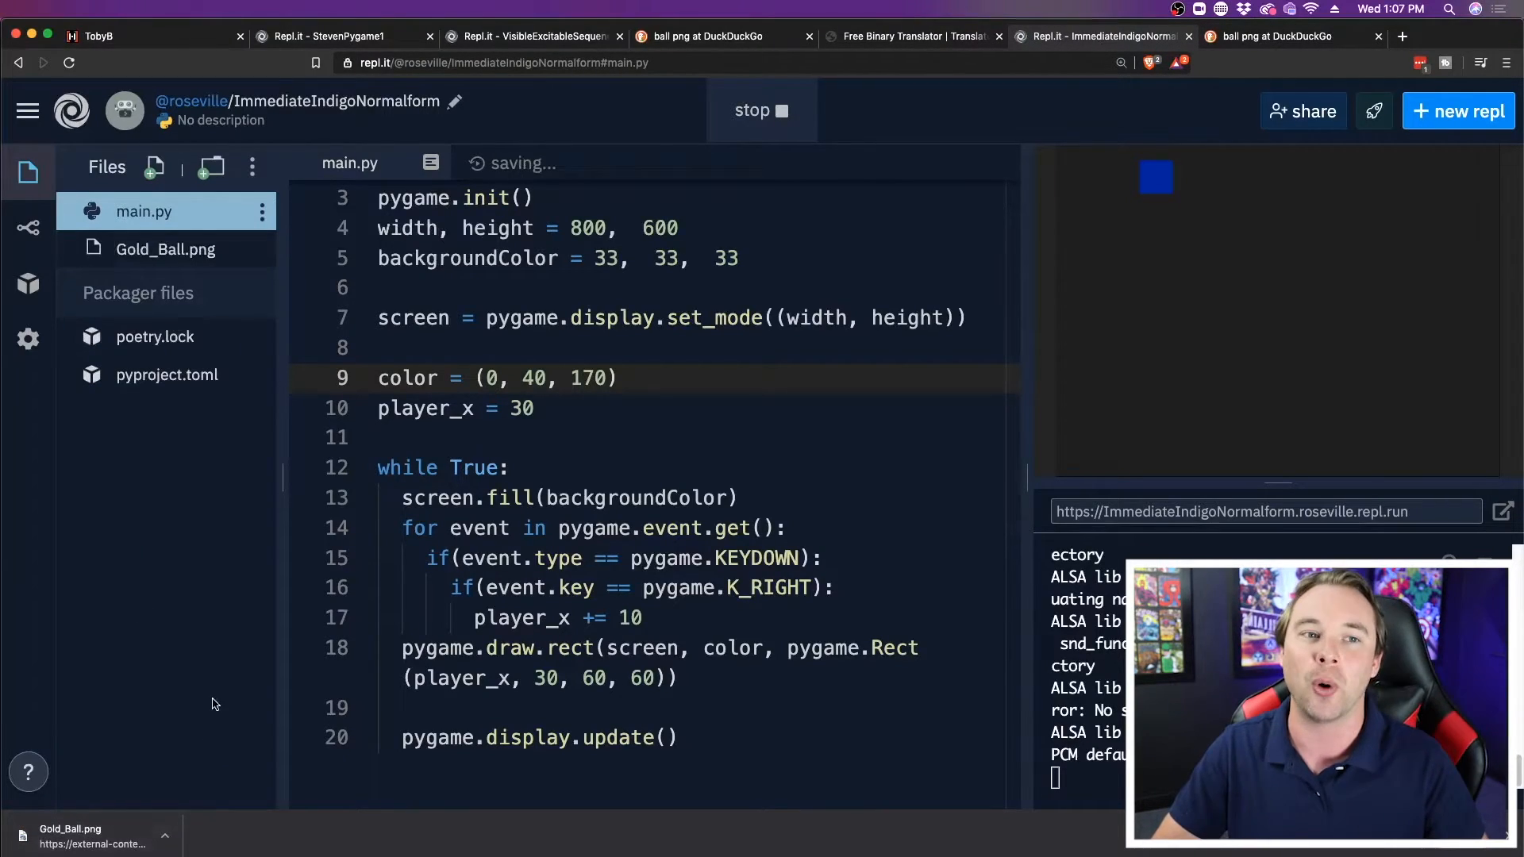
left_click(165, 249)
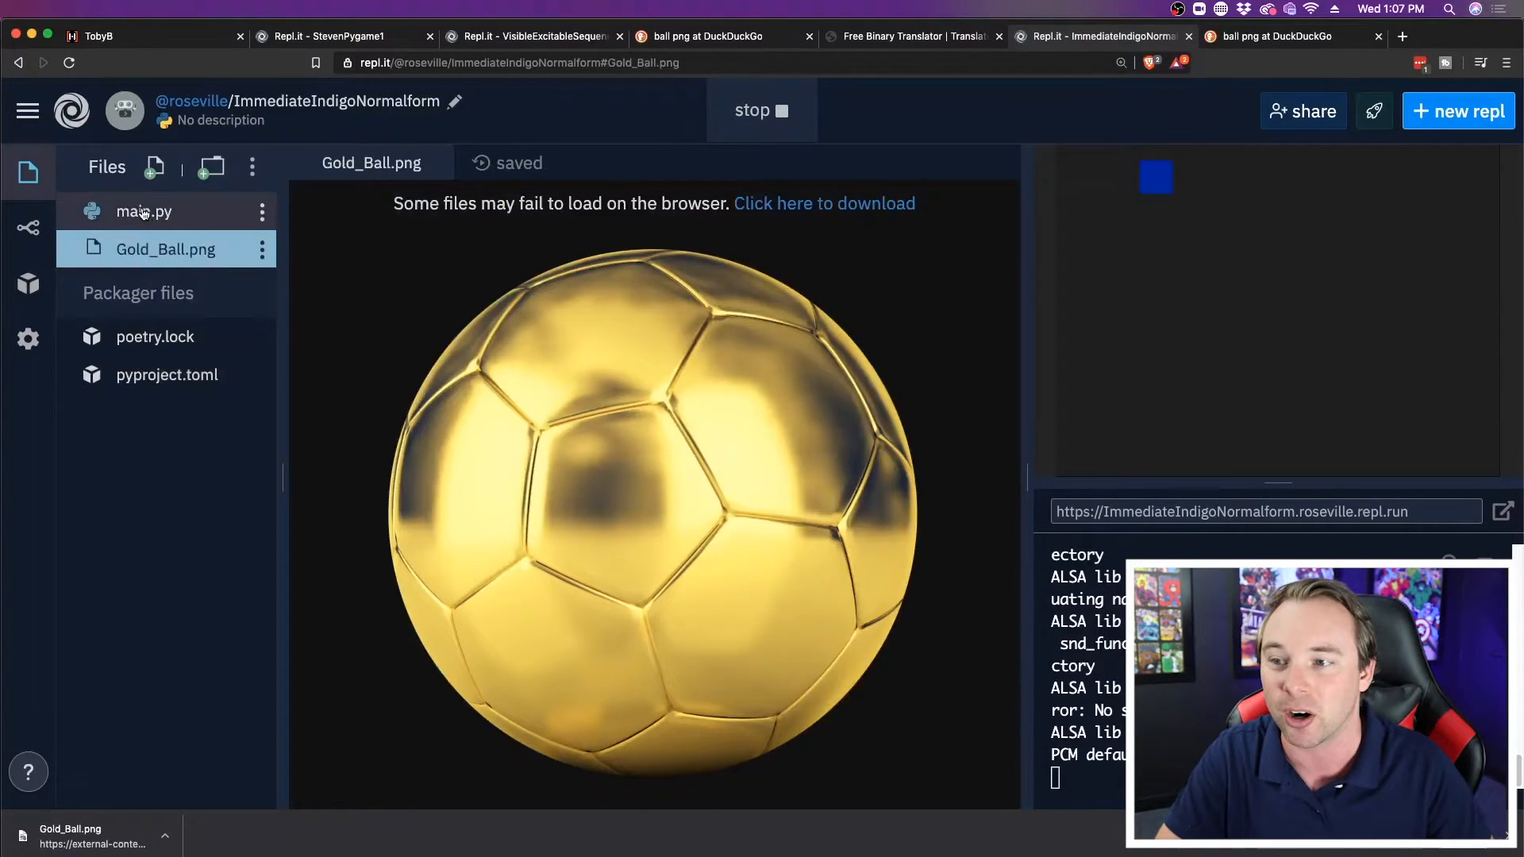
left_click(144, 211)
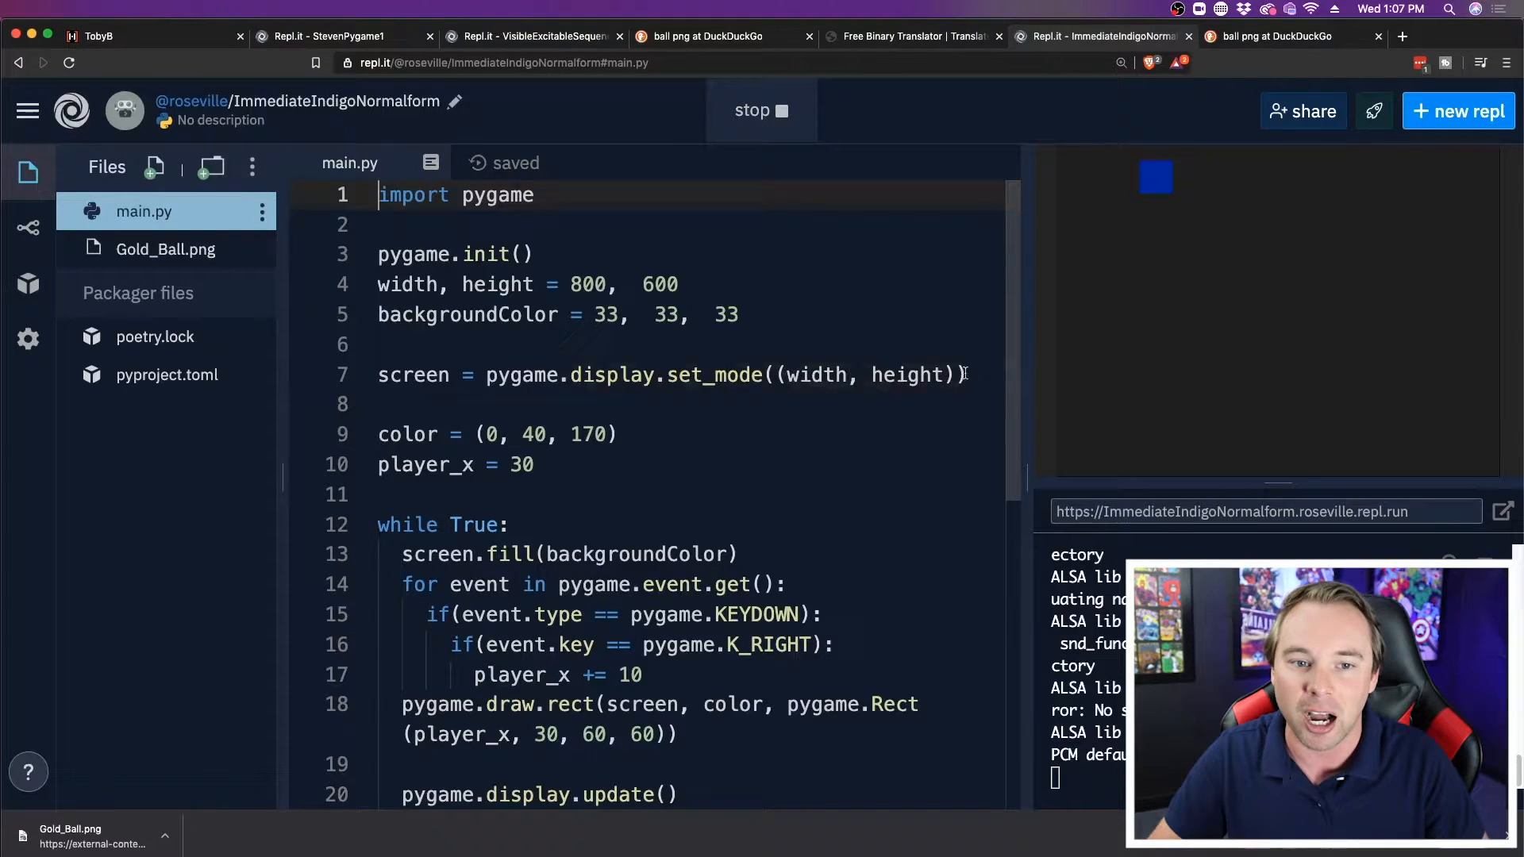
Step: Add a new line 9: ballImg = pygame.image.load('Gold_Ball.png')
key("enter")
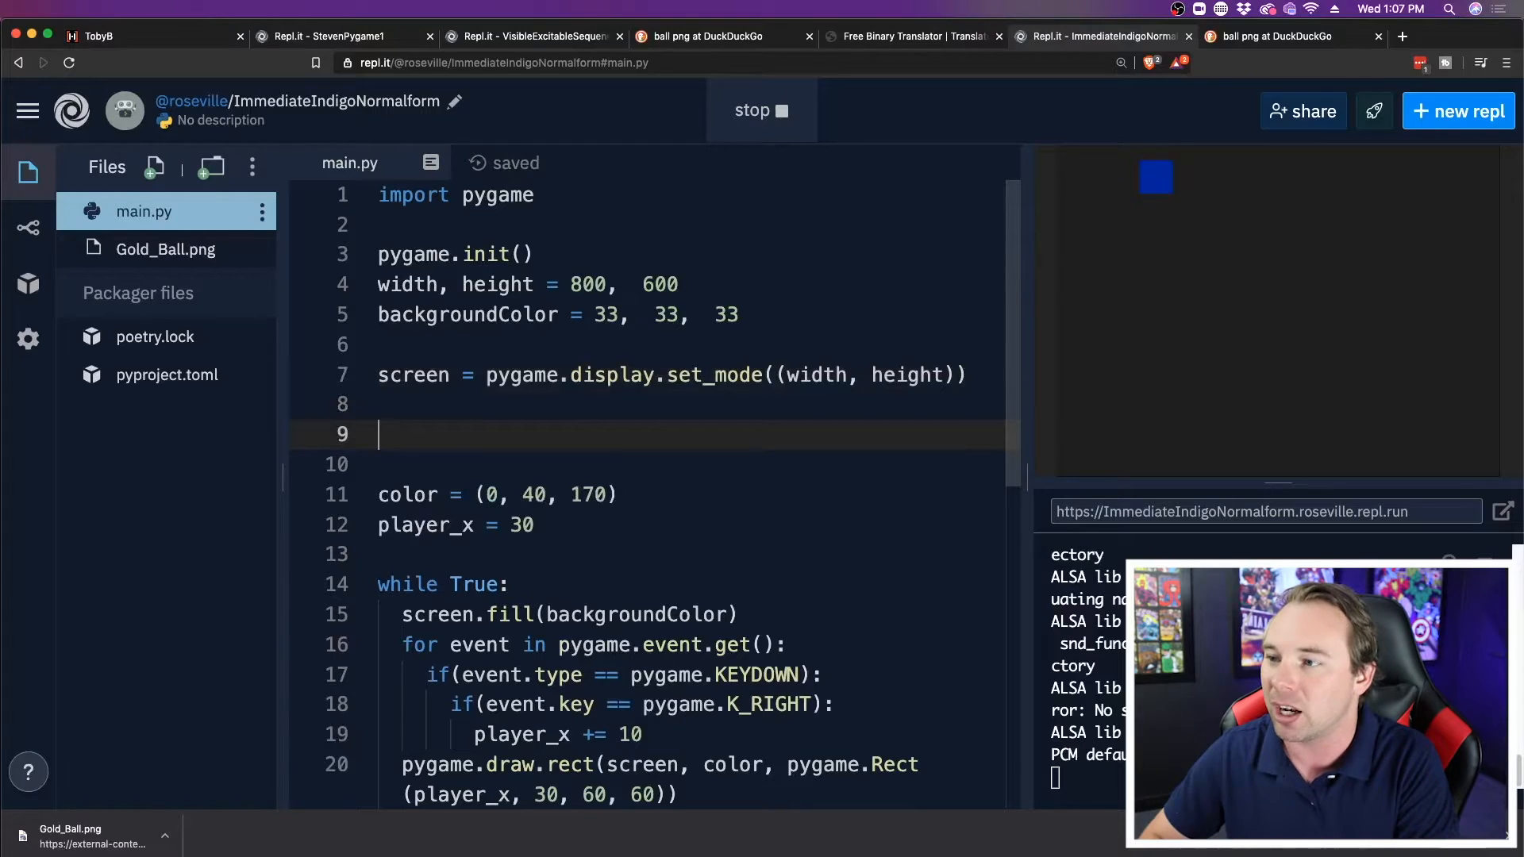
type("ballIm")
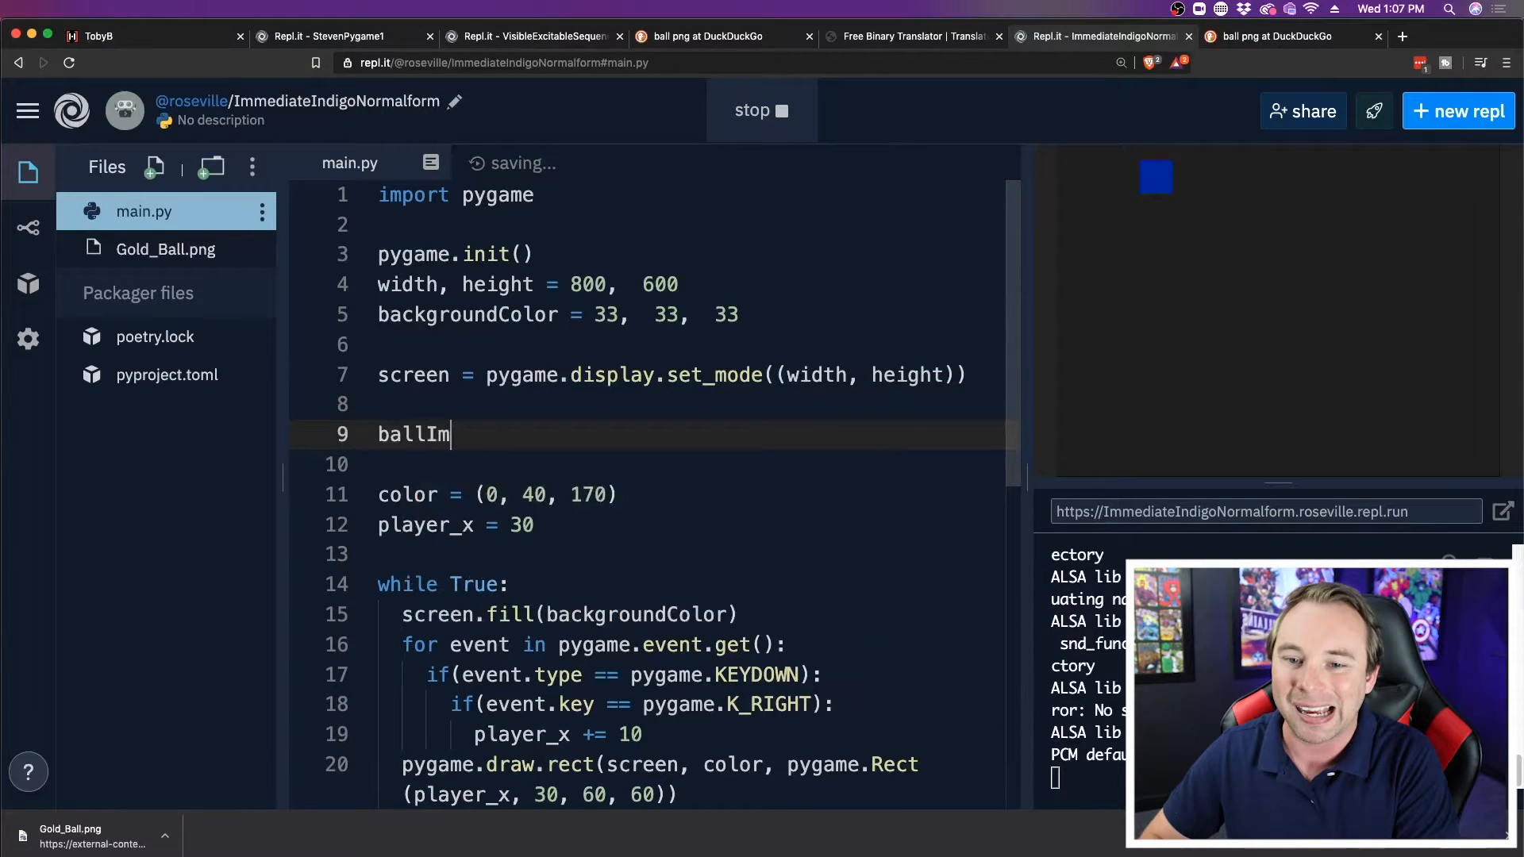
type("g =")
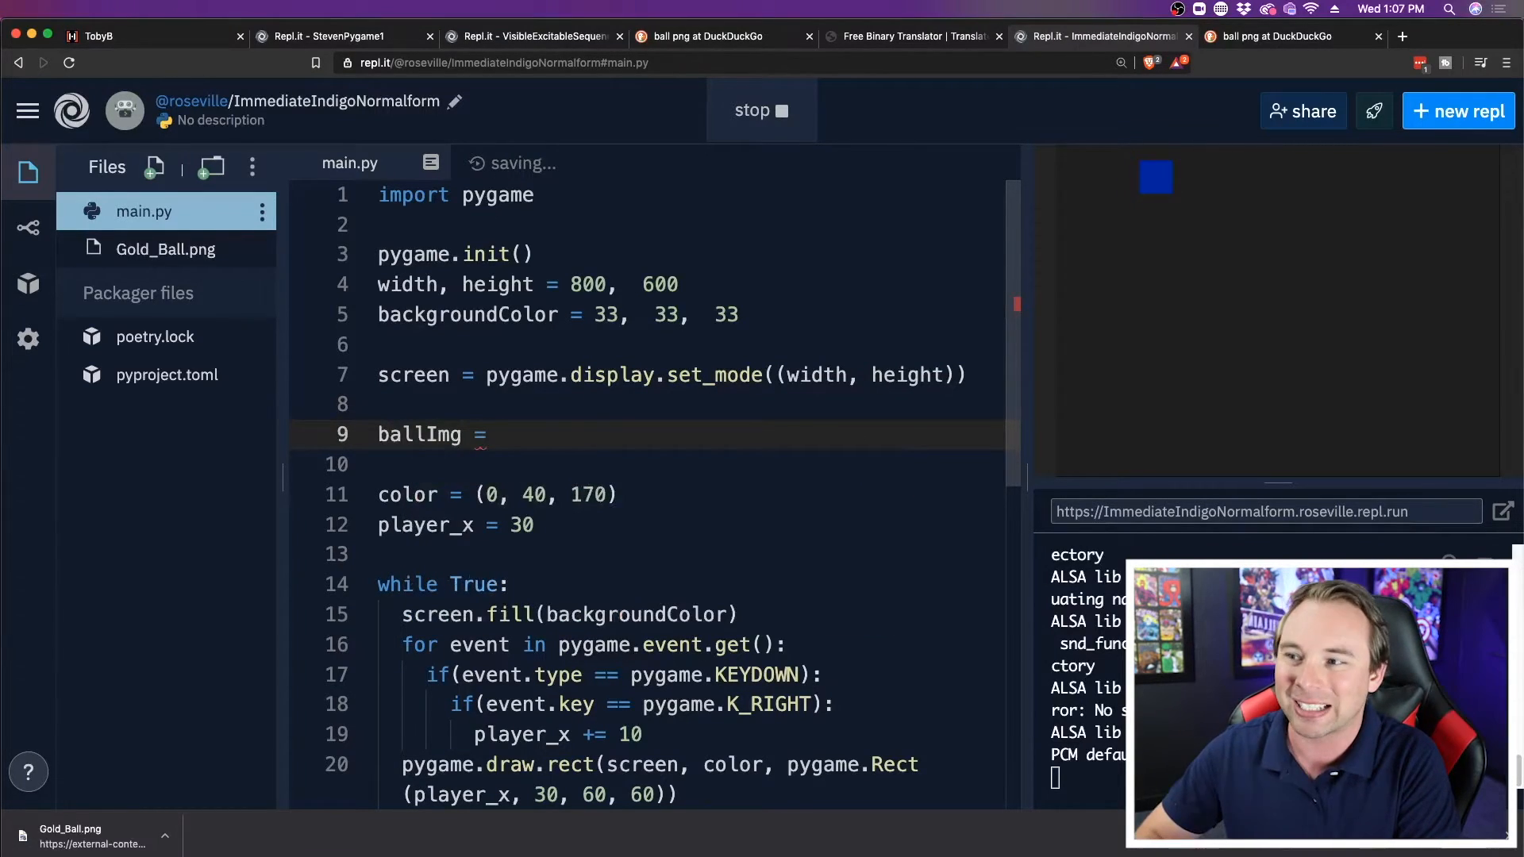
type("pygame.")
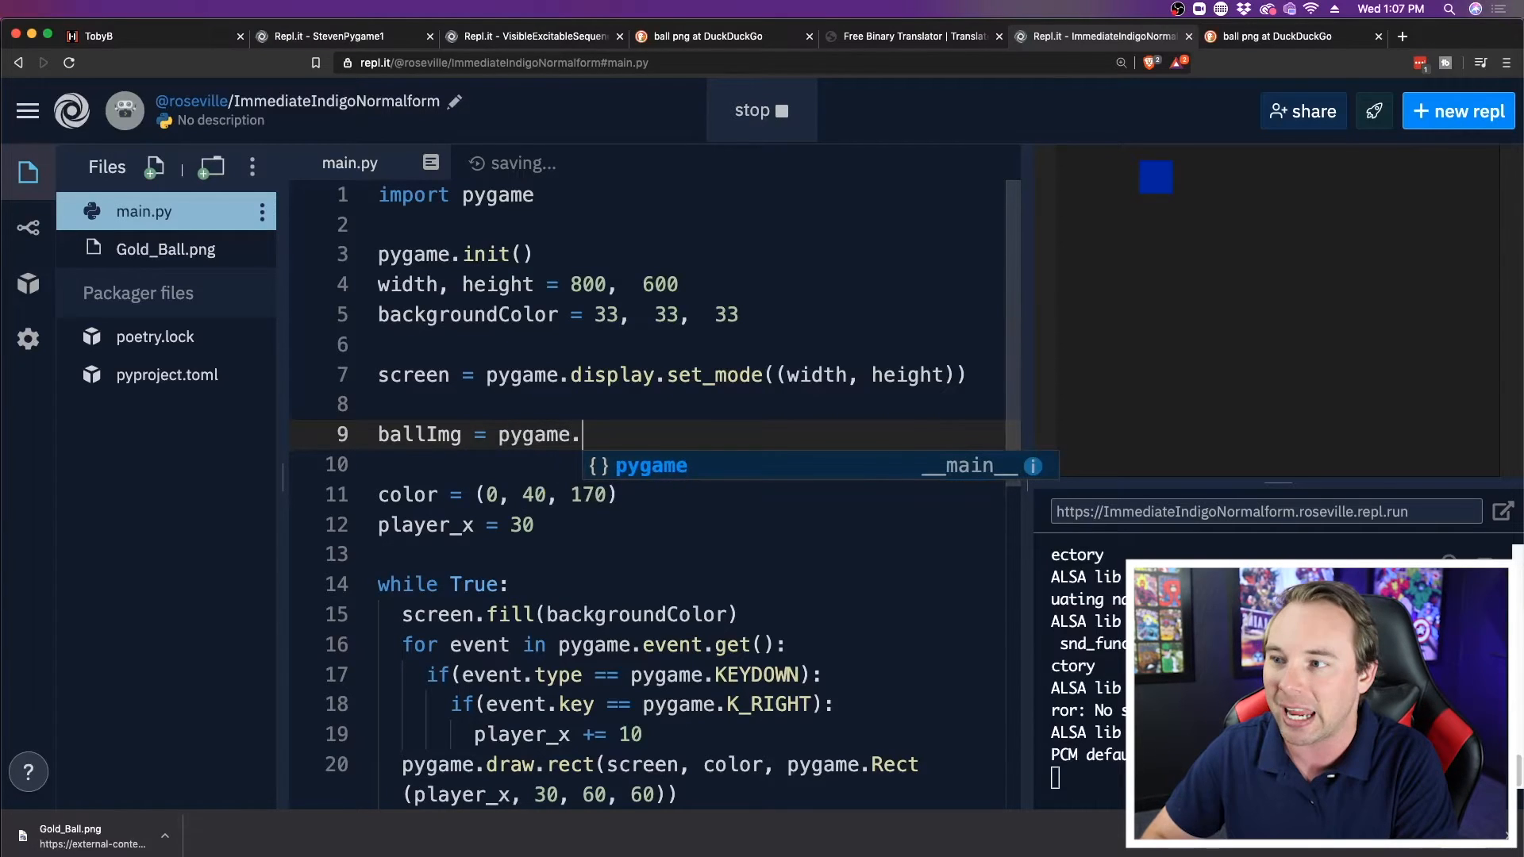
type("image.load(")
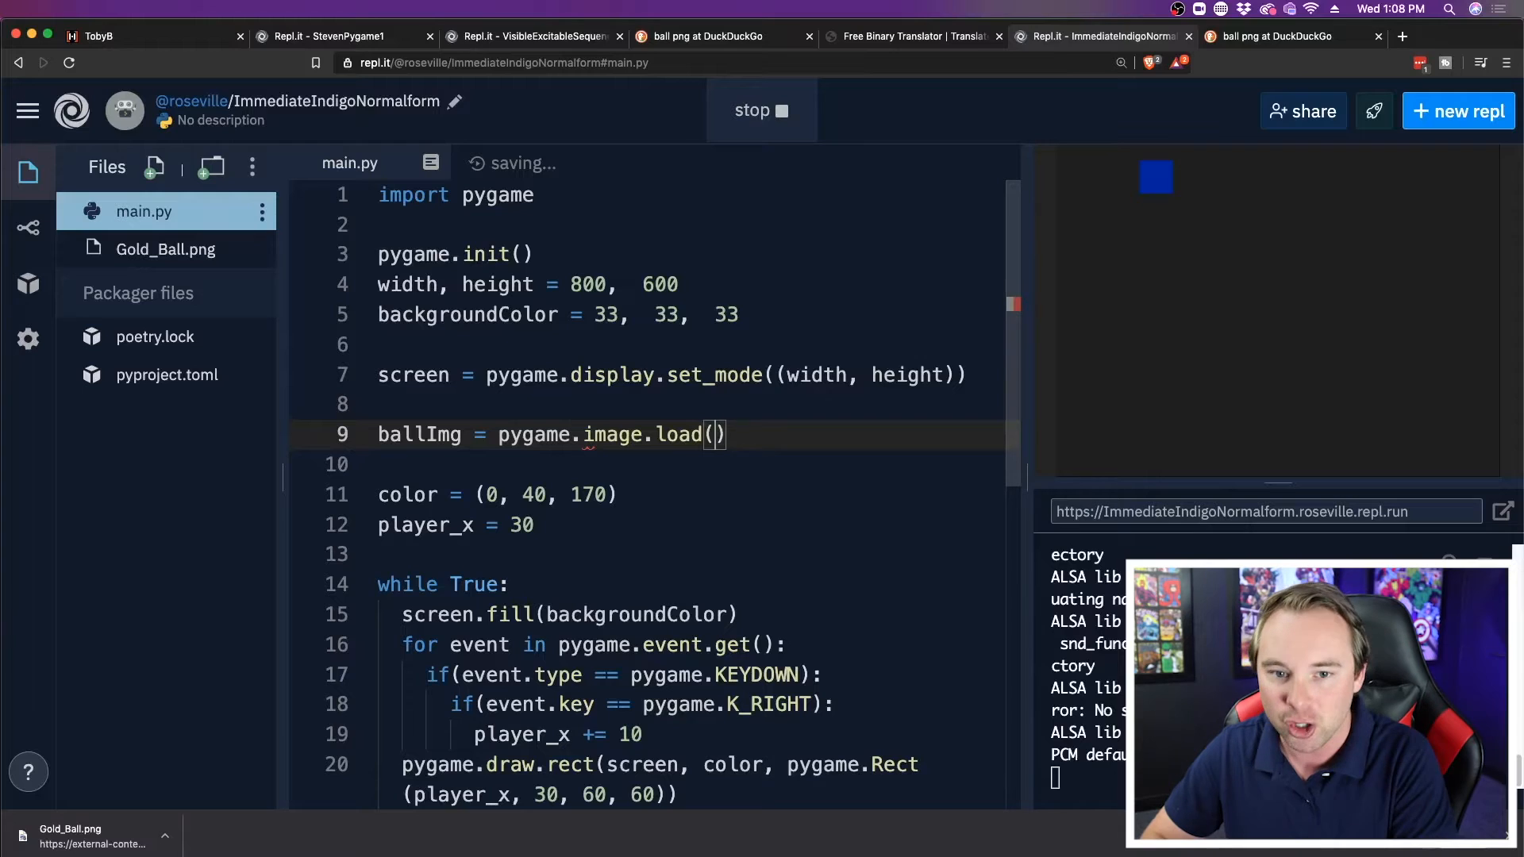
type("''")
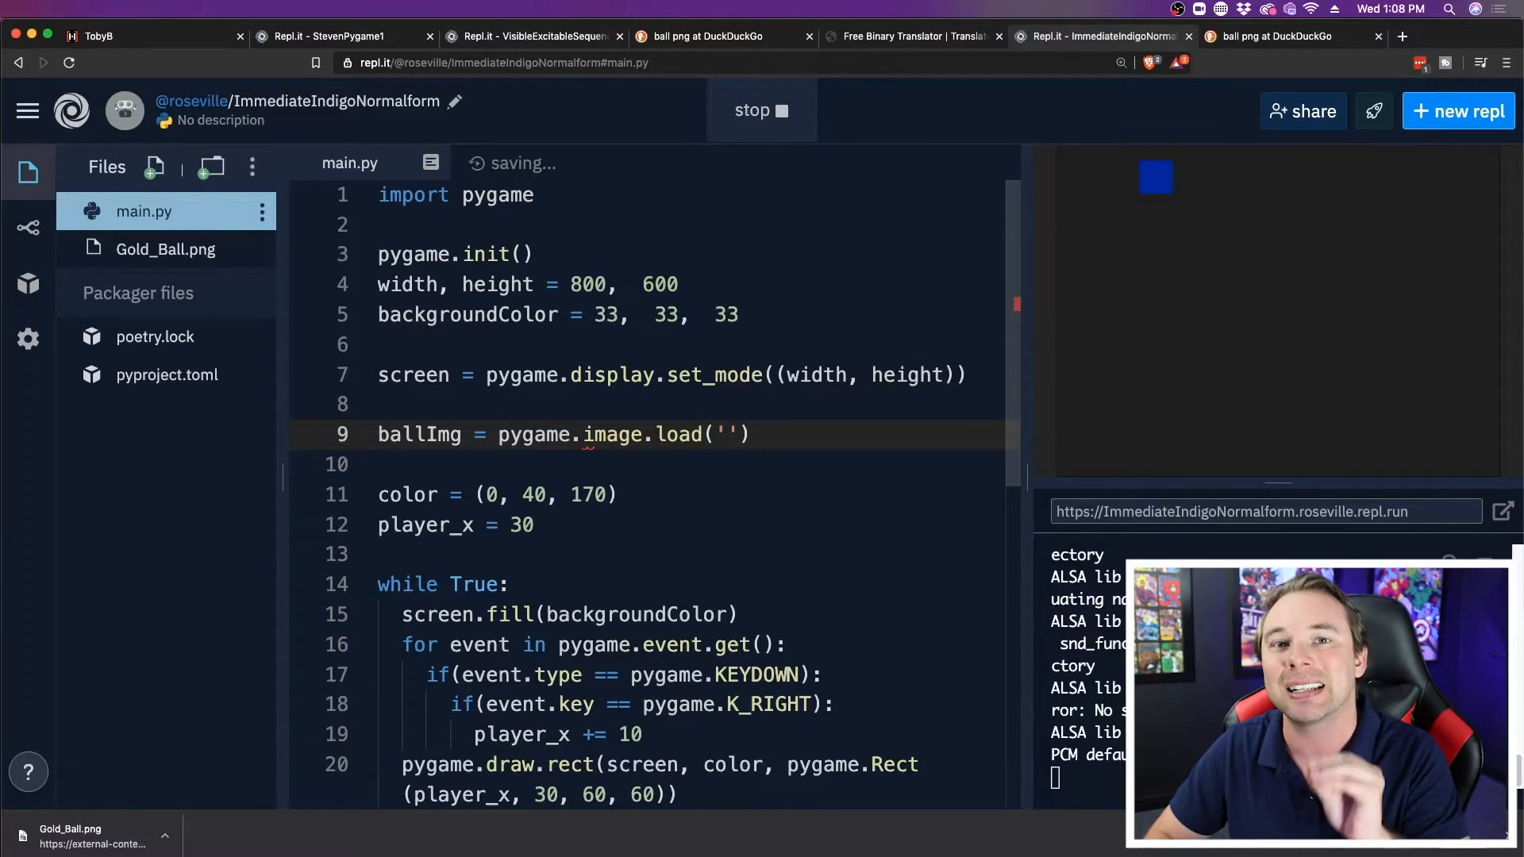
type("Gold_Ball.pn")
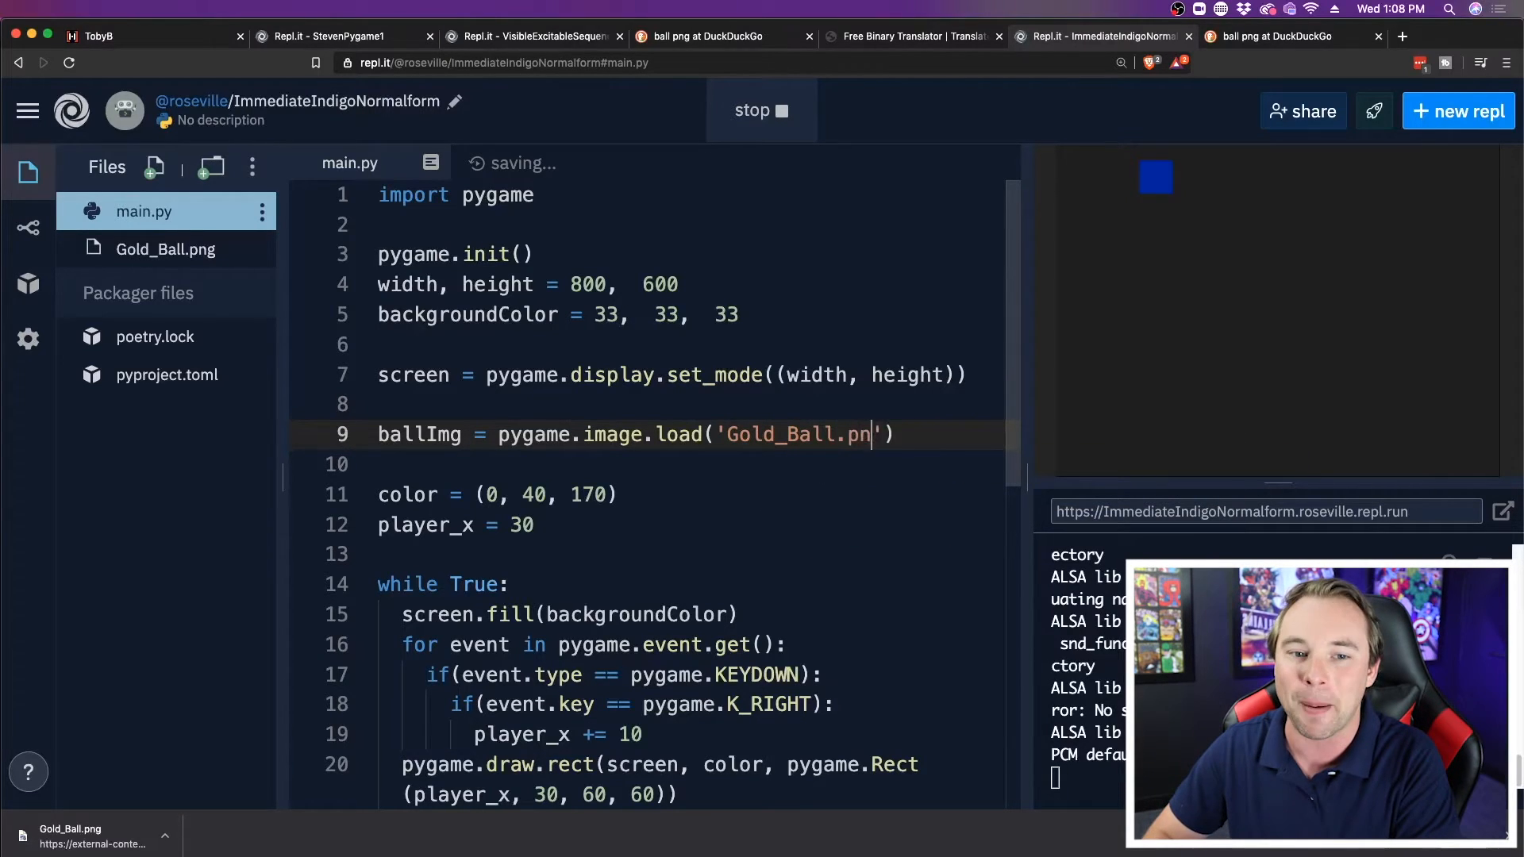
type("g")
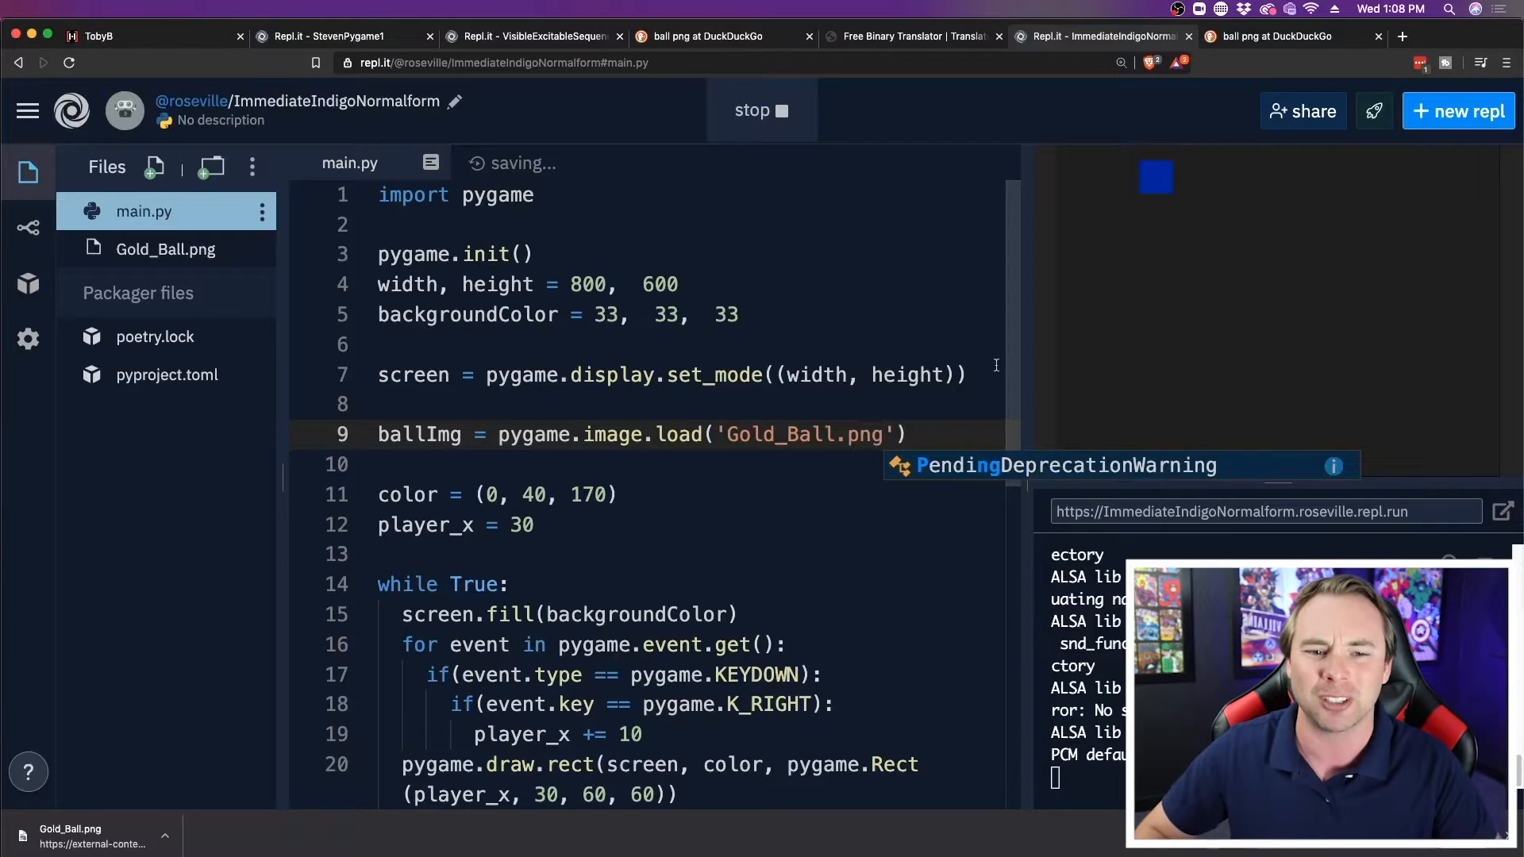
left_click(814, 464)
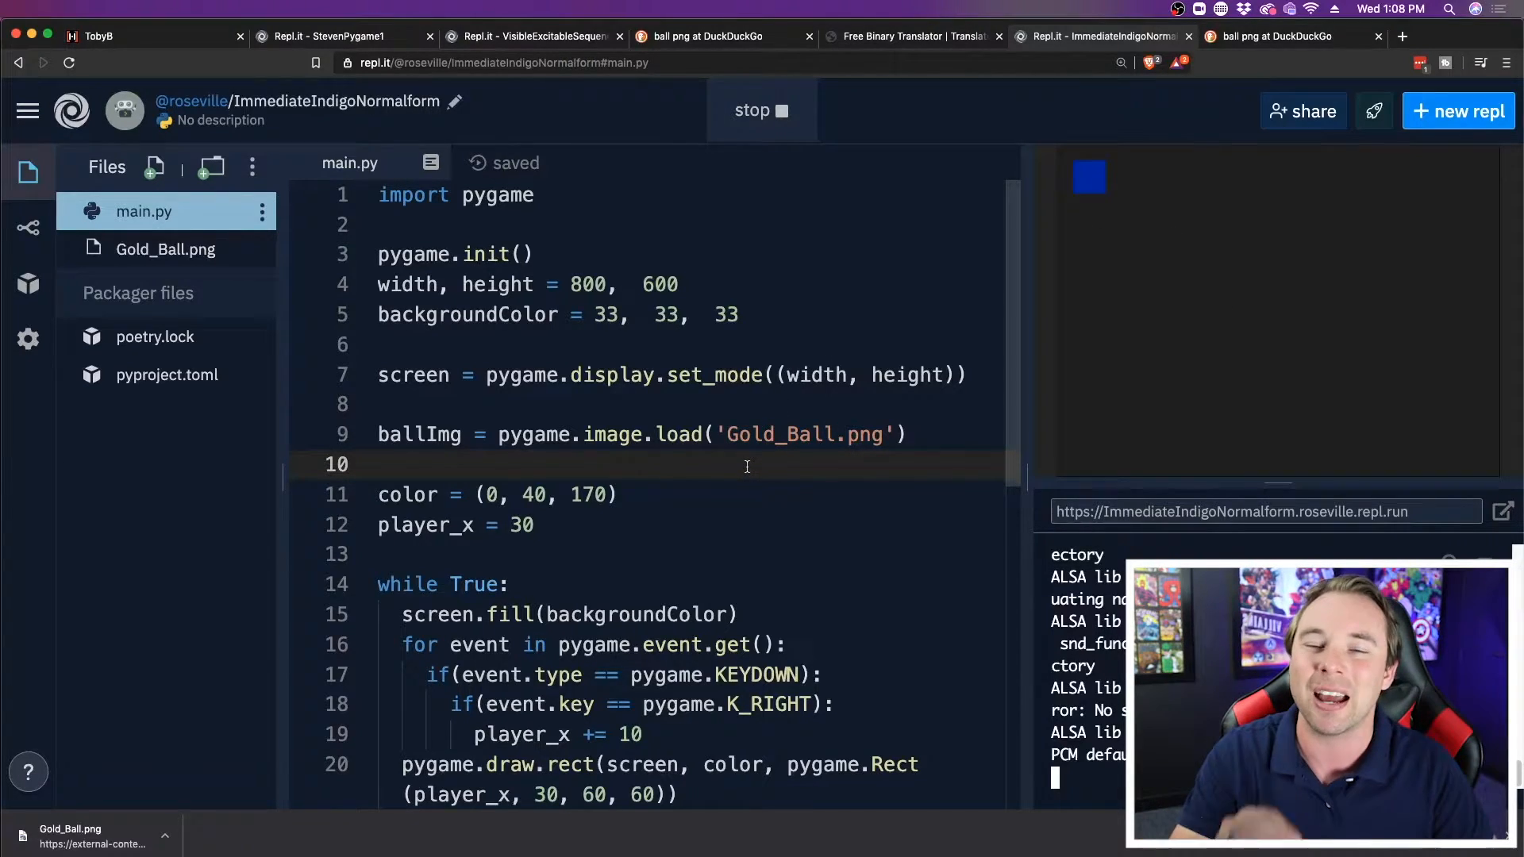
scroll("down", 3)
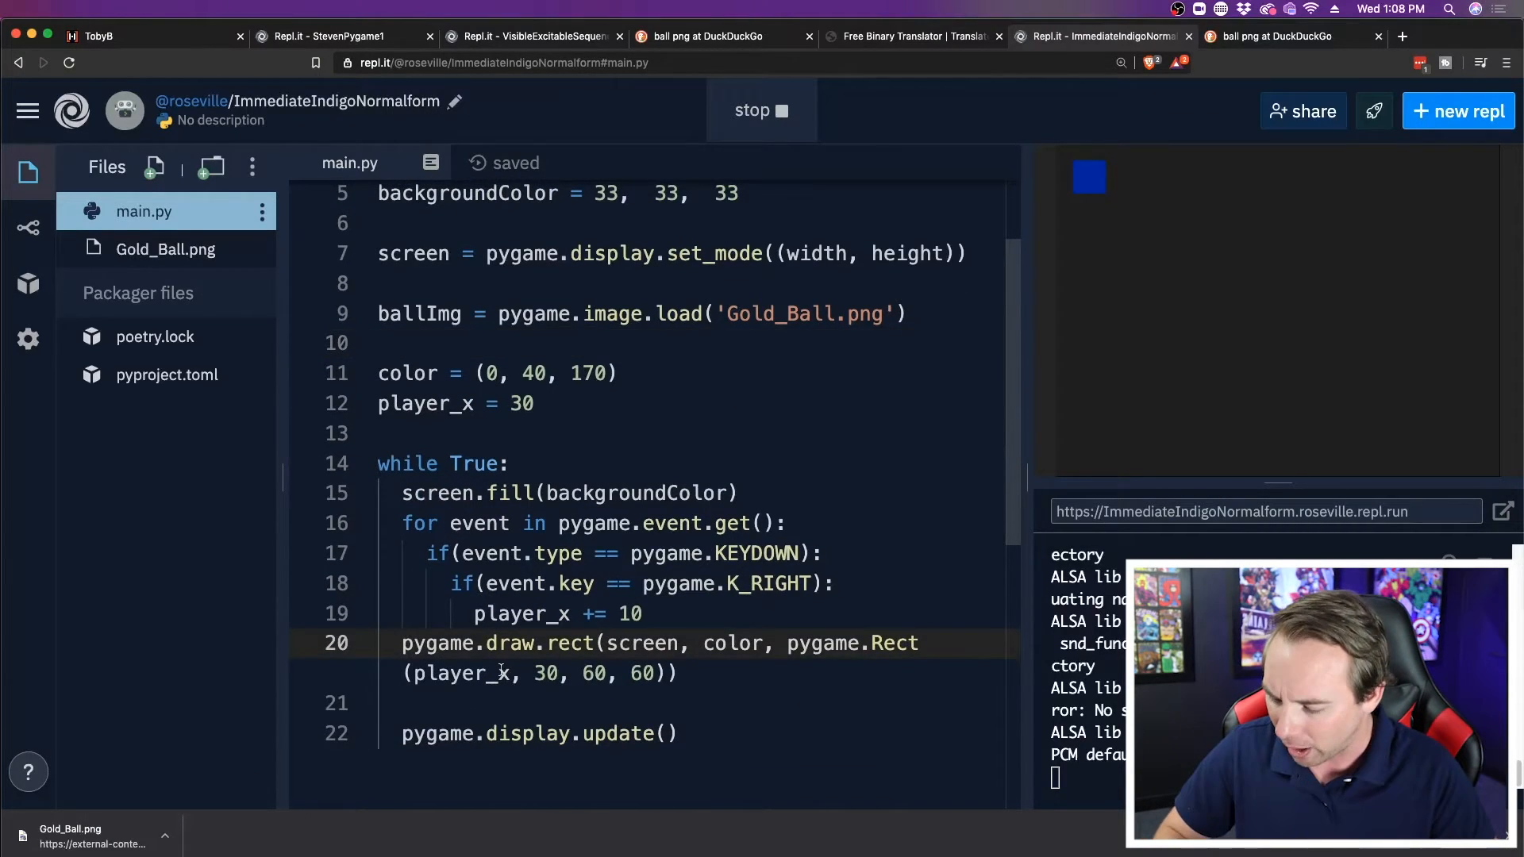
Step: Comment out pygame.draw.rect and add screen.blit(ballImg, (player_x, player_y)) below it
type("#")
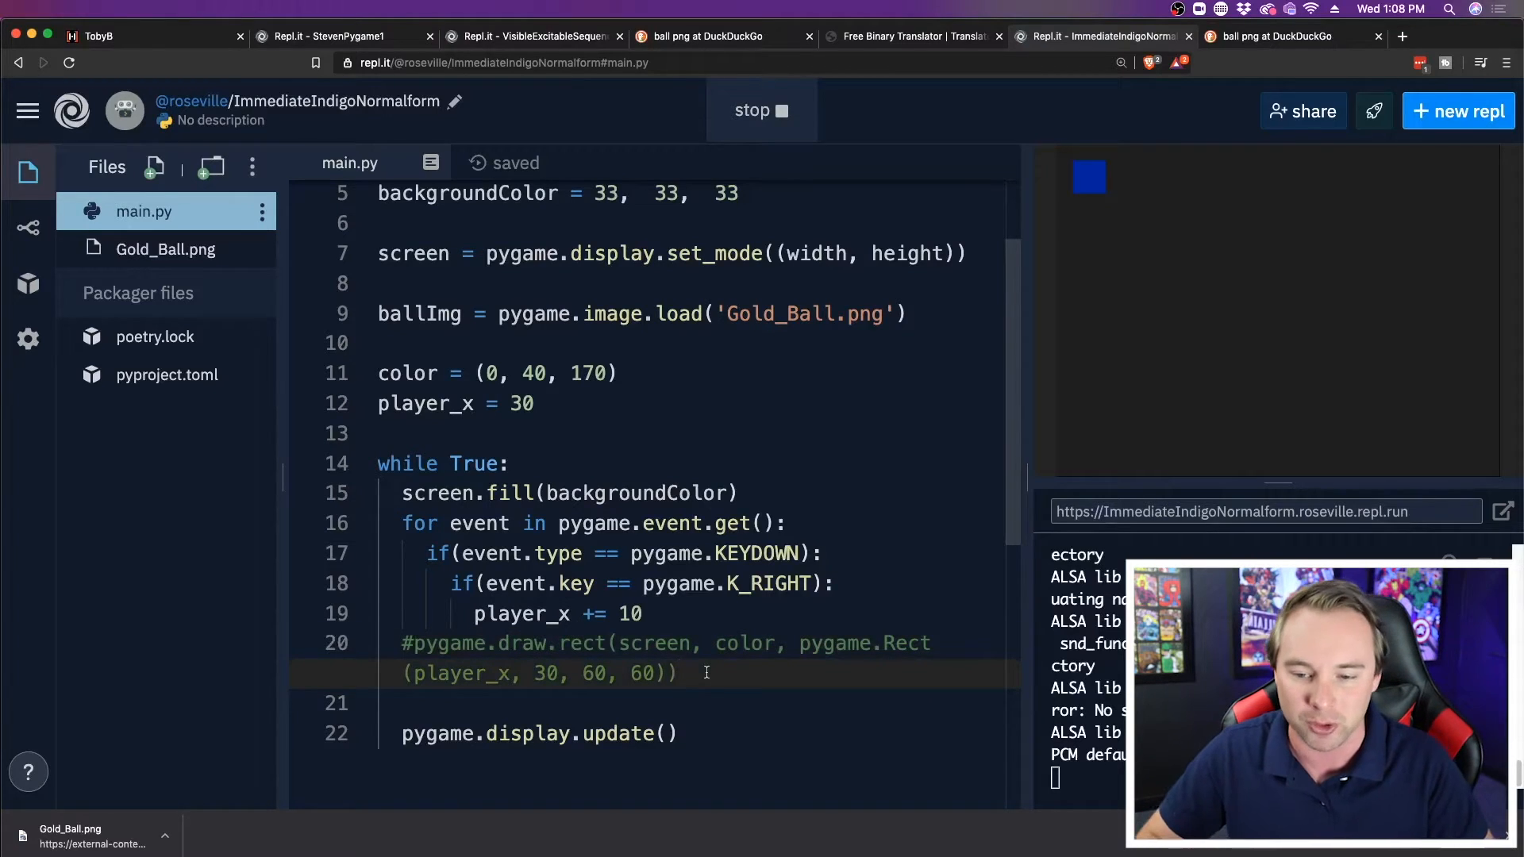
key("Return")
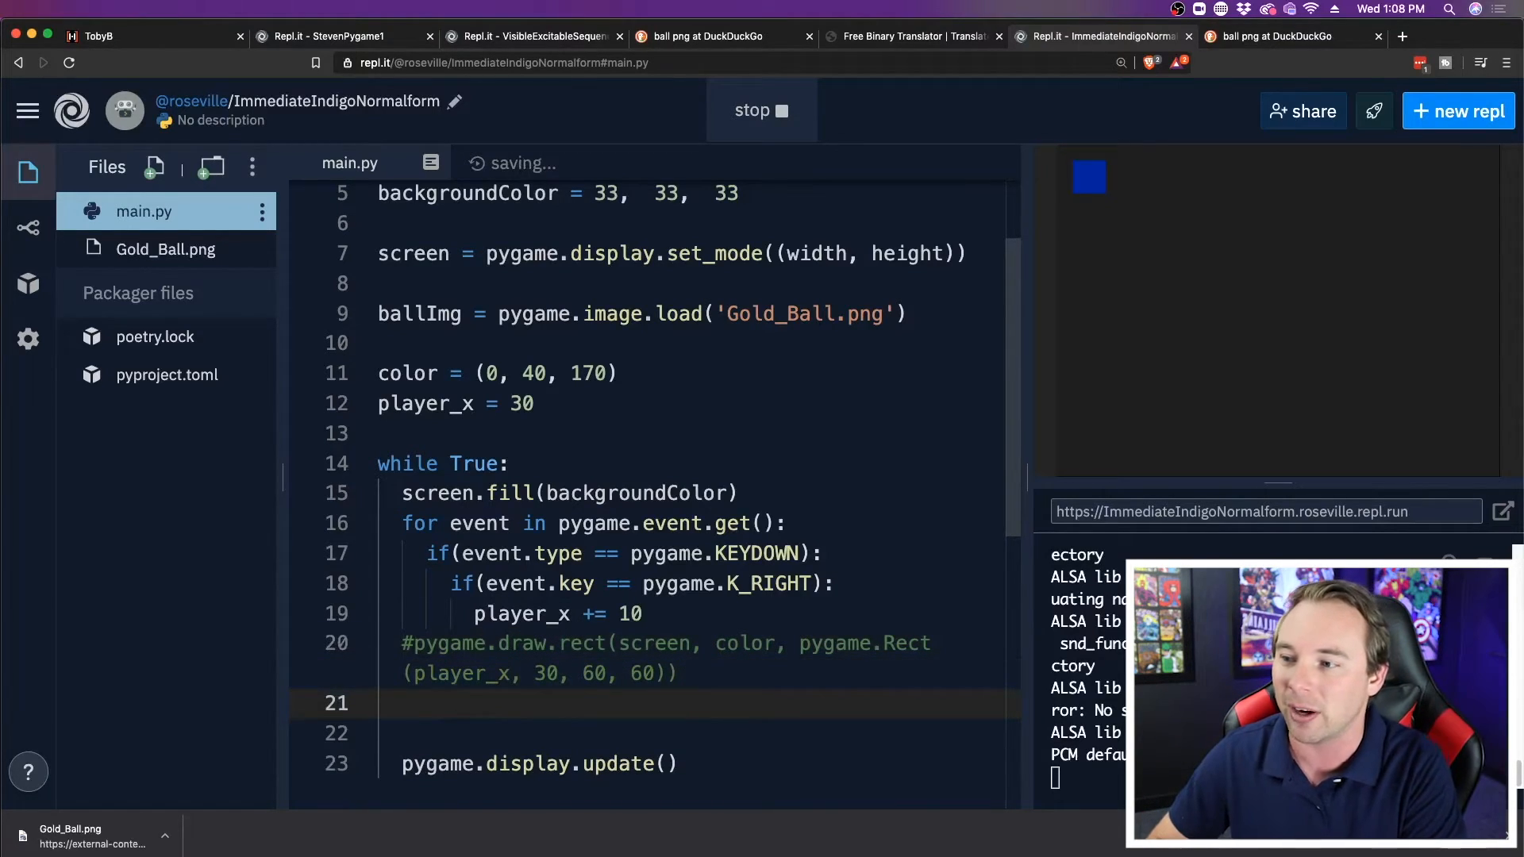
type("scree")
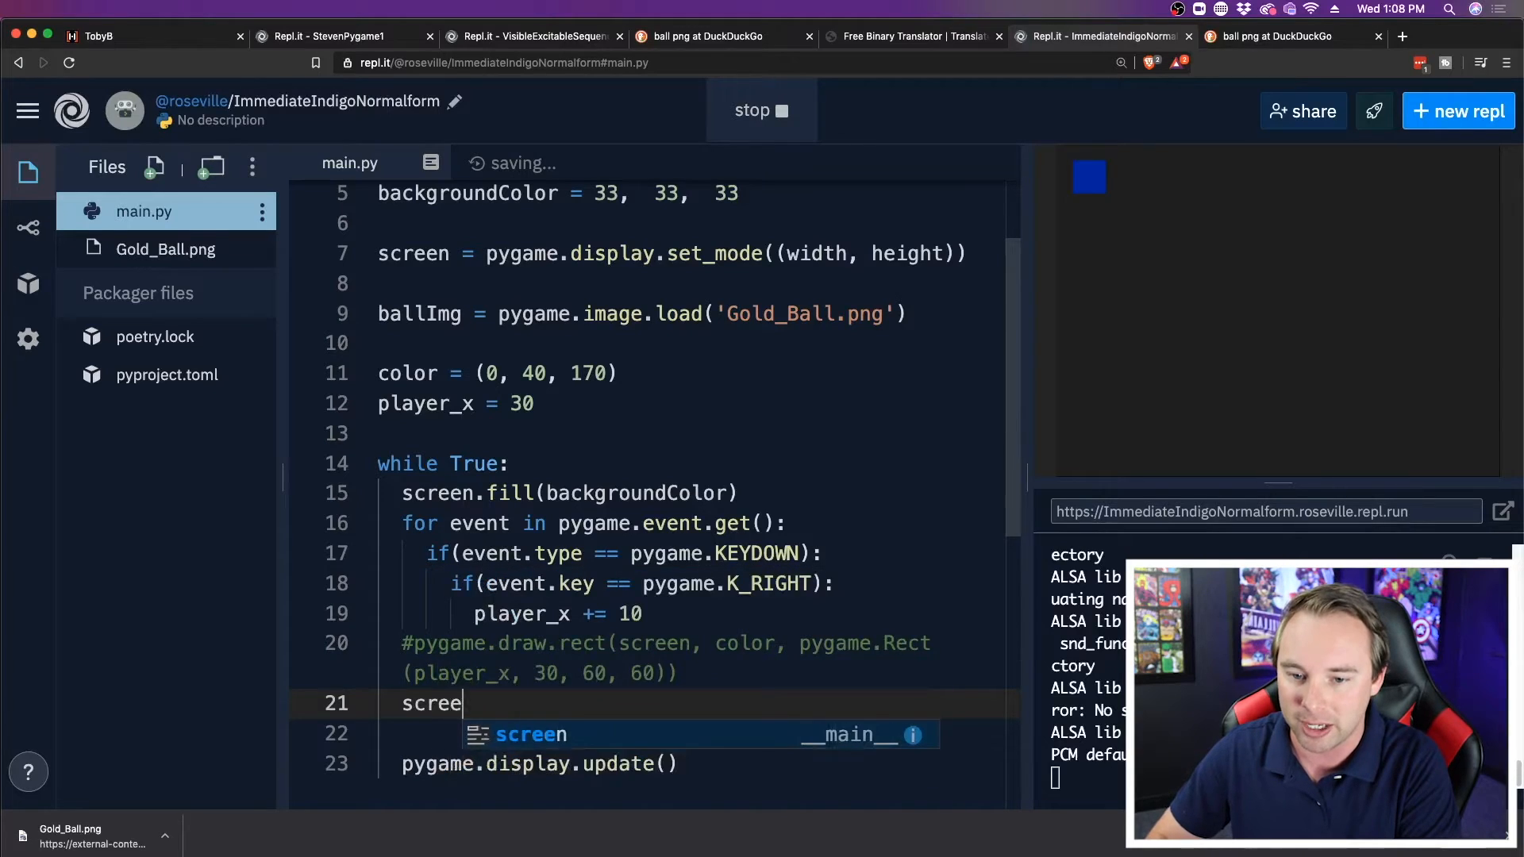
type("n.blit")
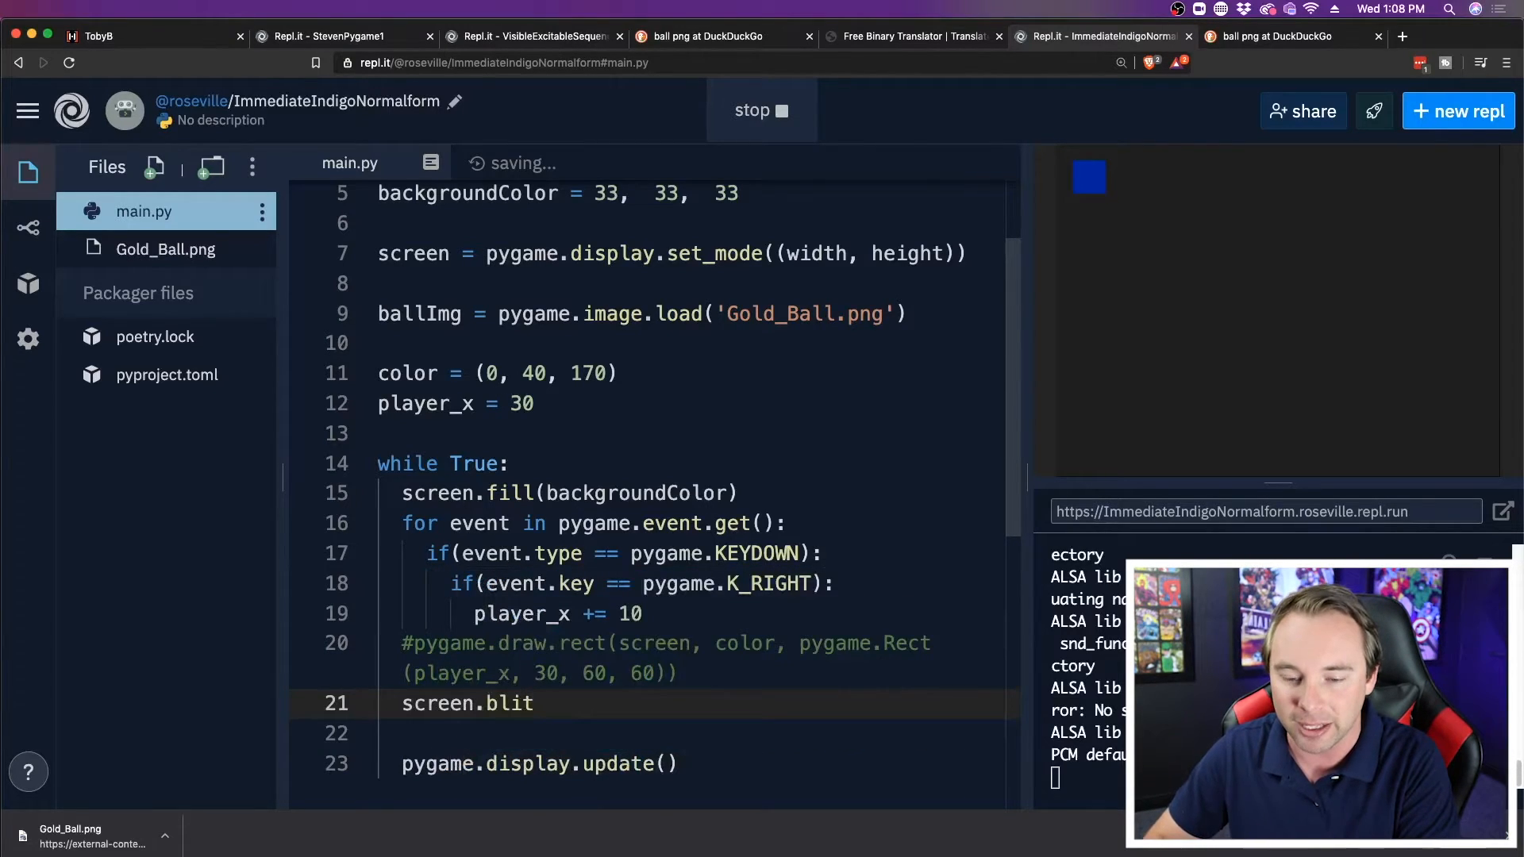
type("()")
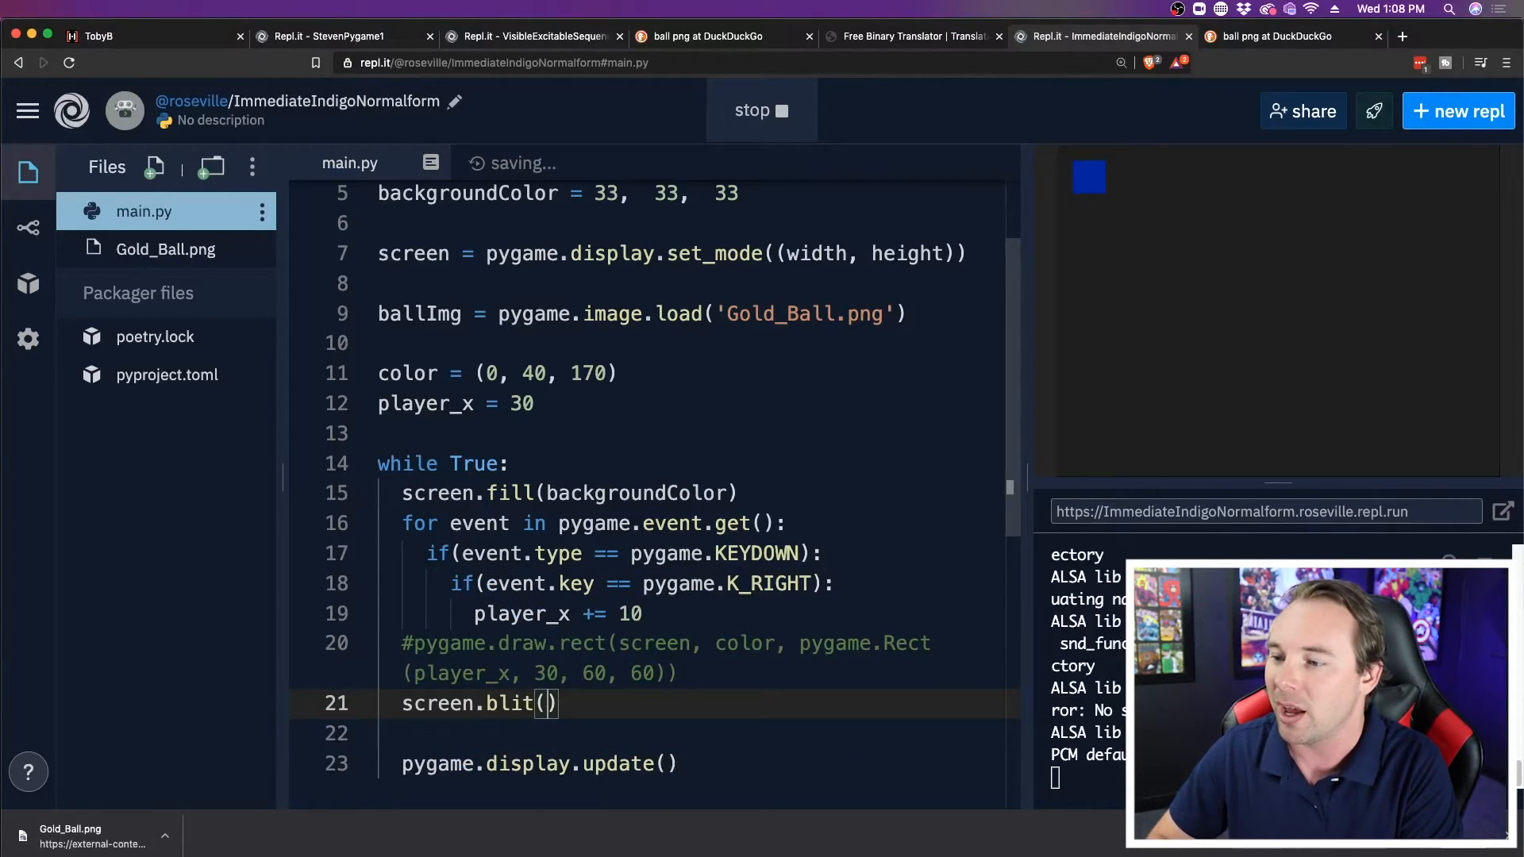
type("ballImg")
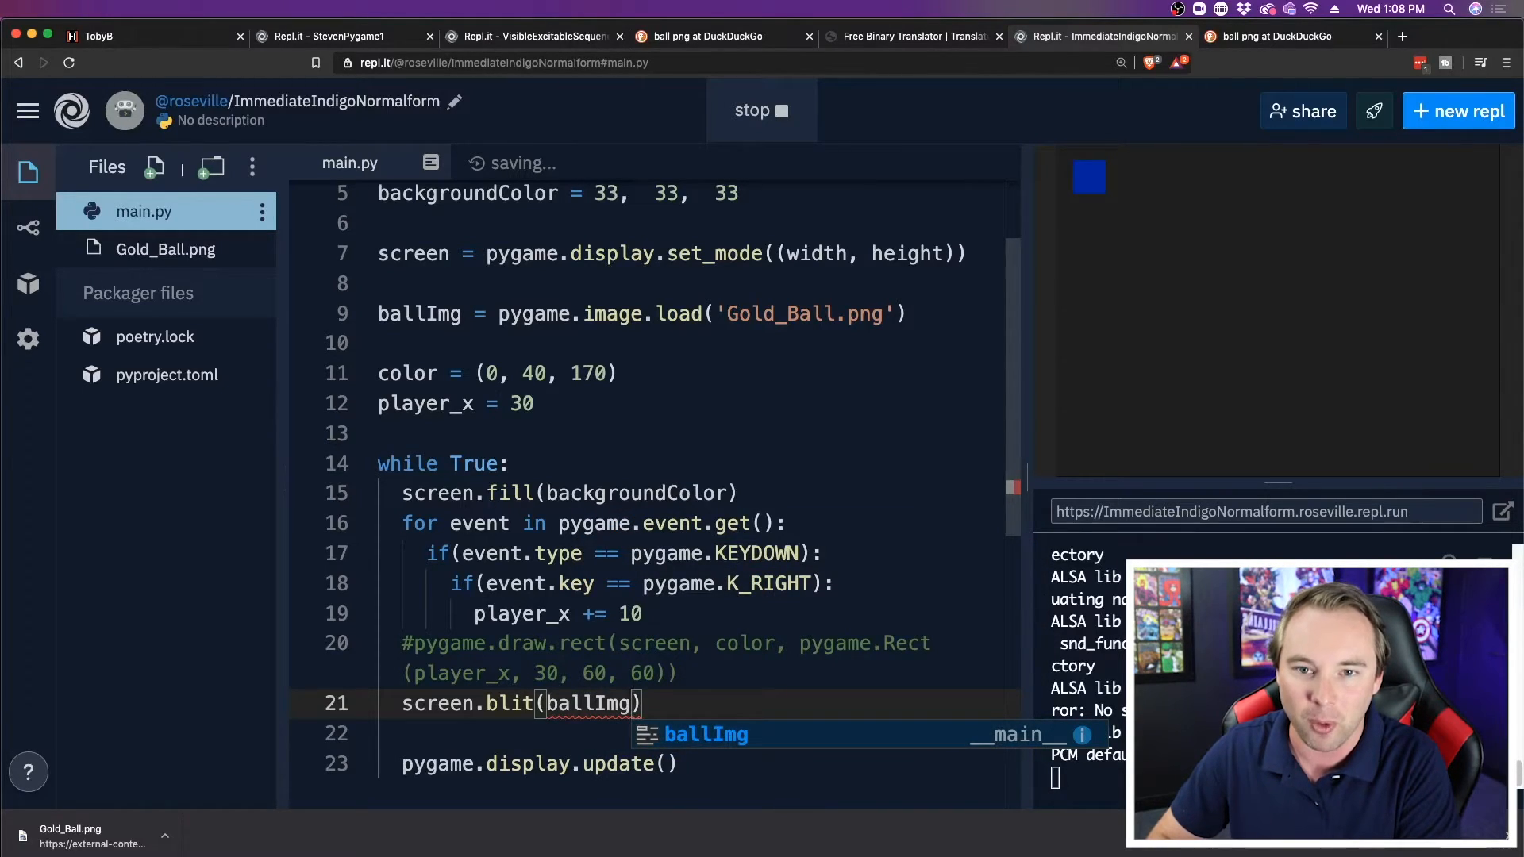
type(",")
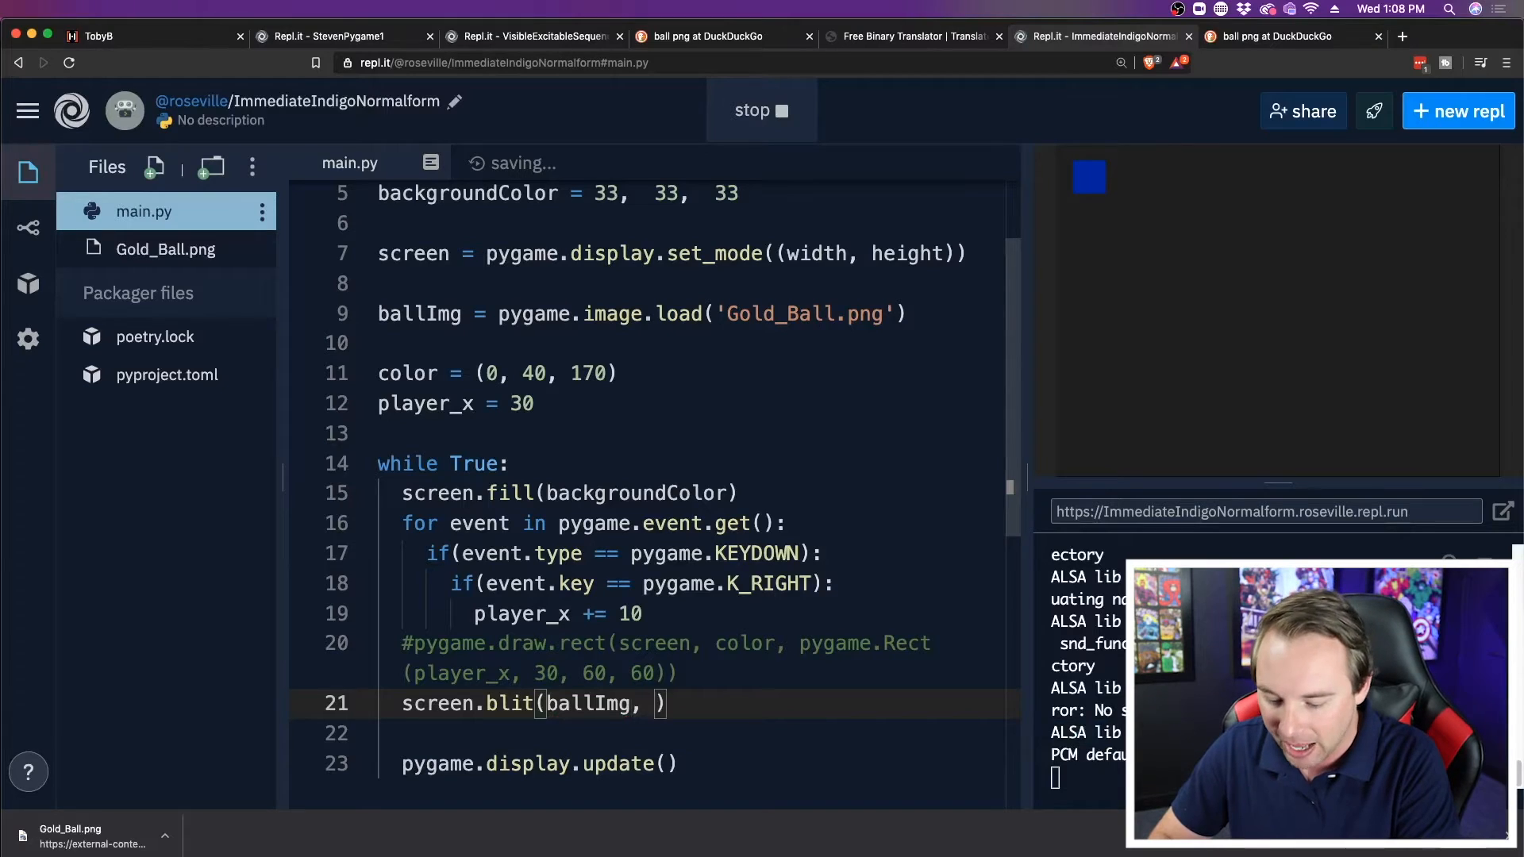
type("(")
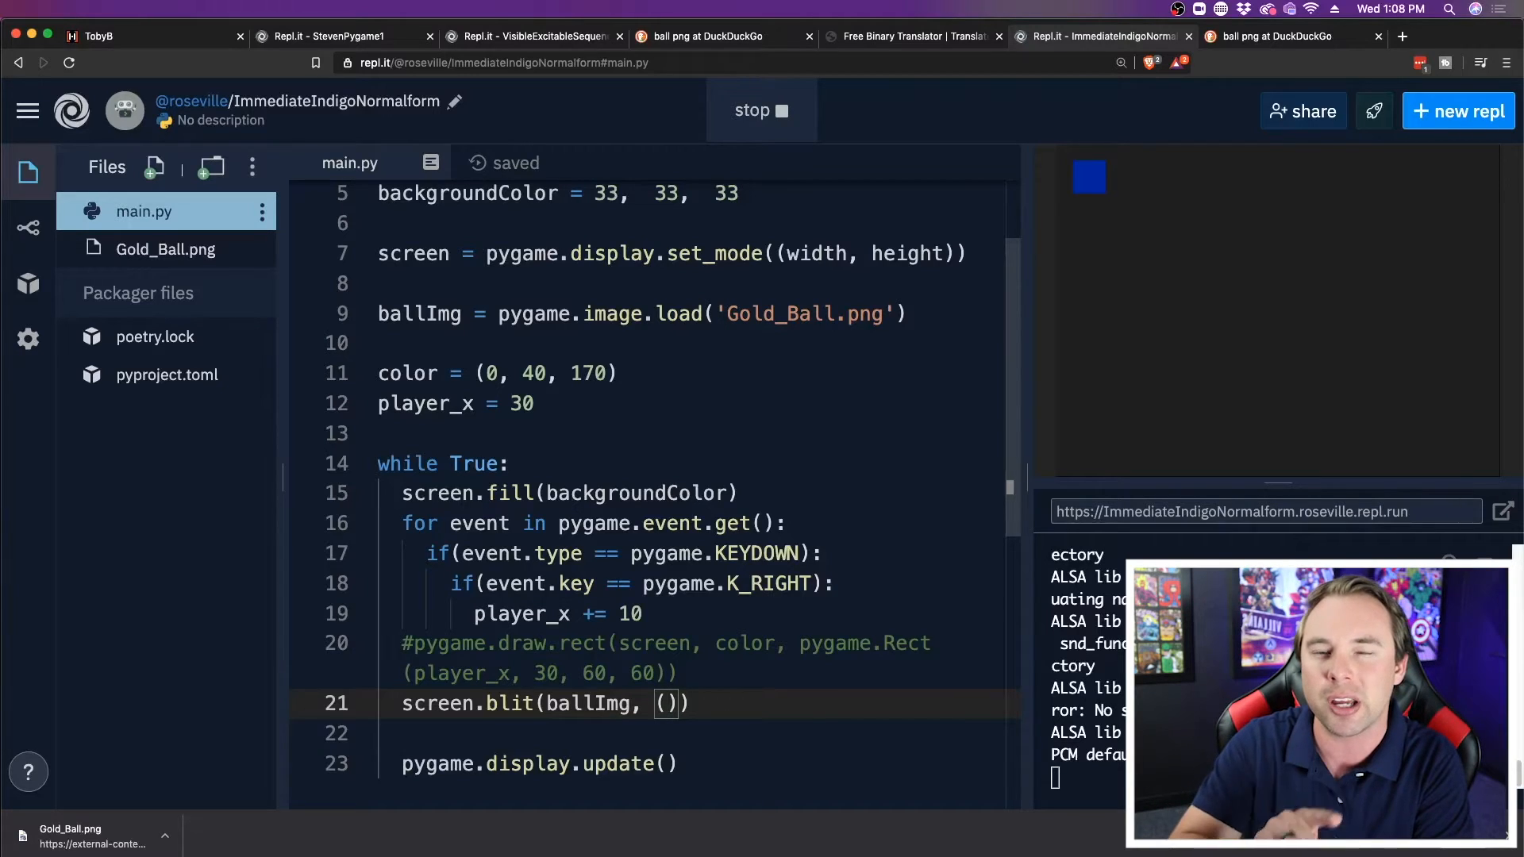
type("playe")
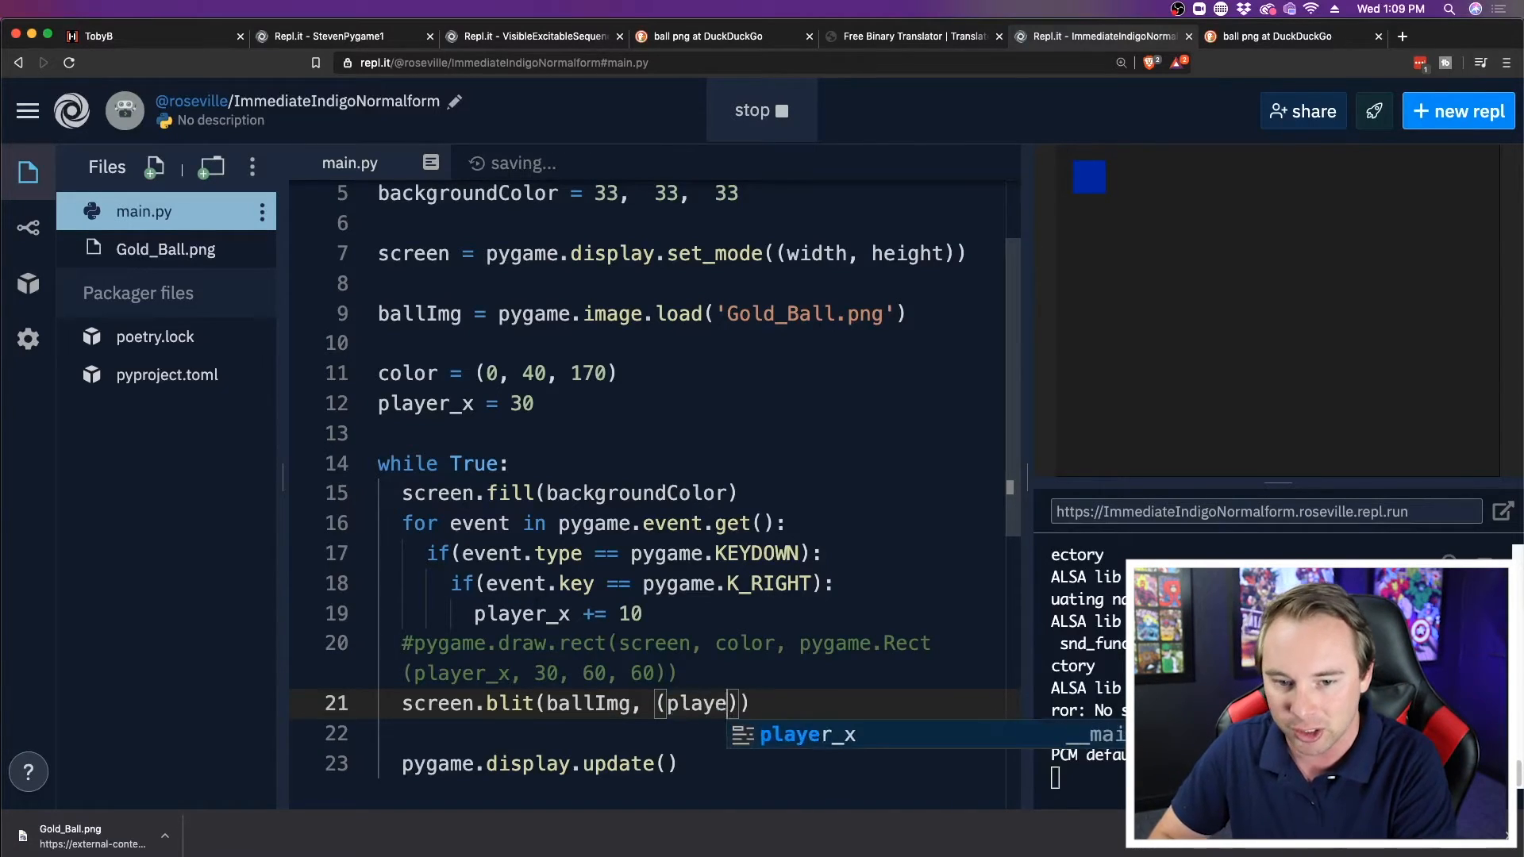
type("player_x,")
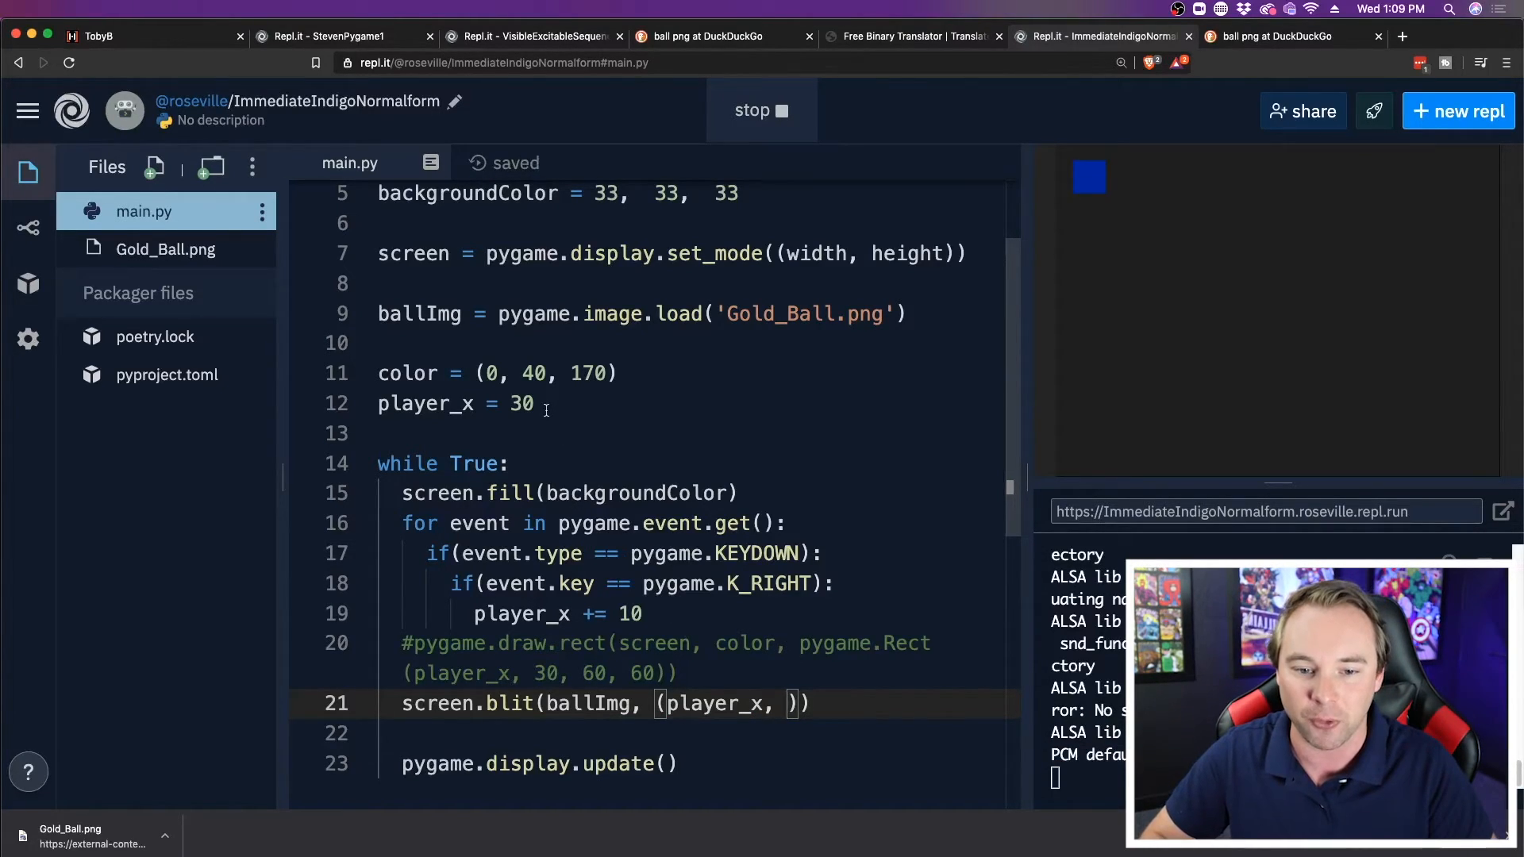
type("player")
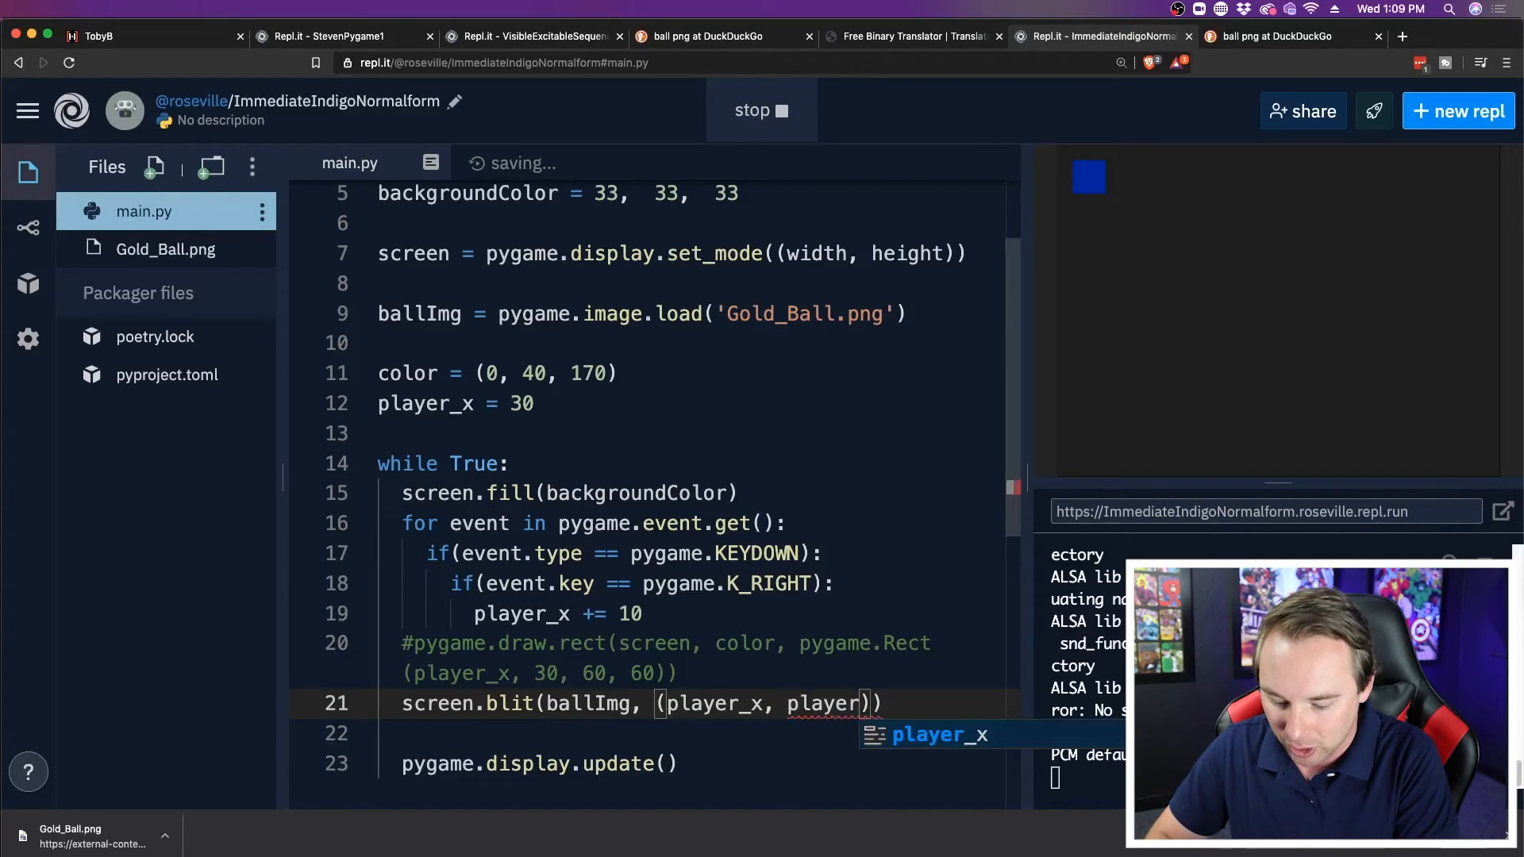
type("_y")
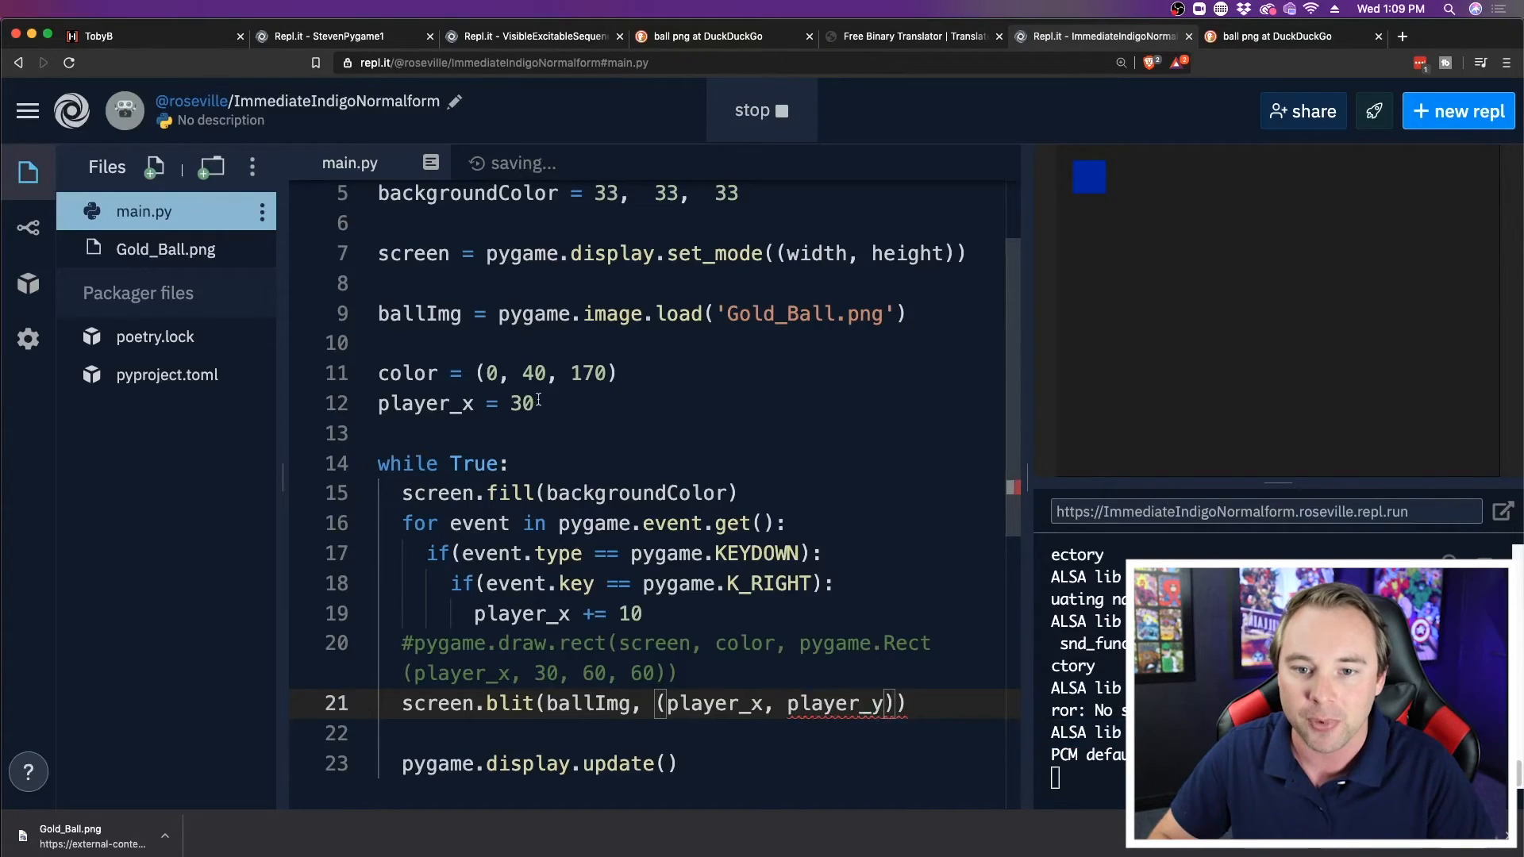
Step: Define player_y = 30 below player_x, then stop and rerun the repl
type("player")
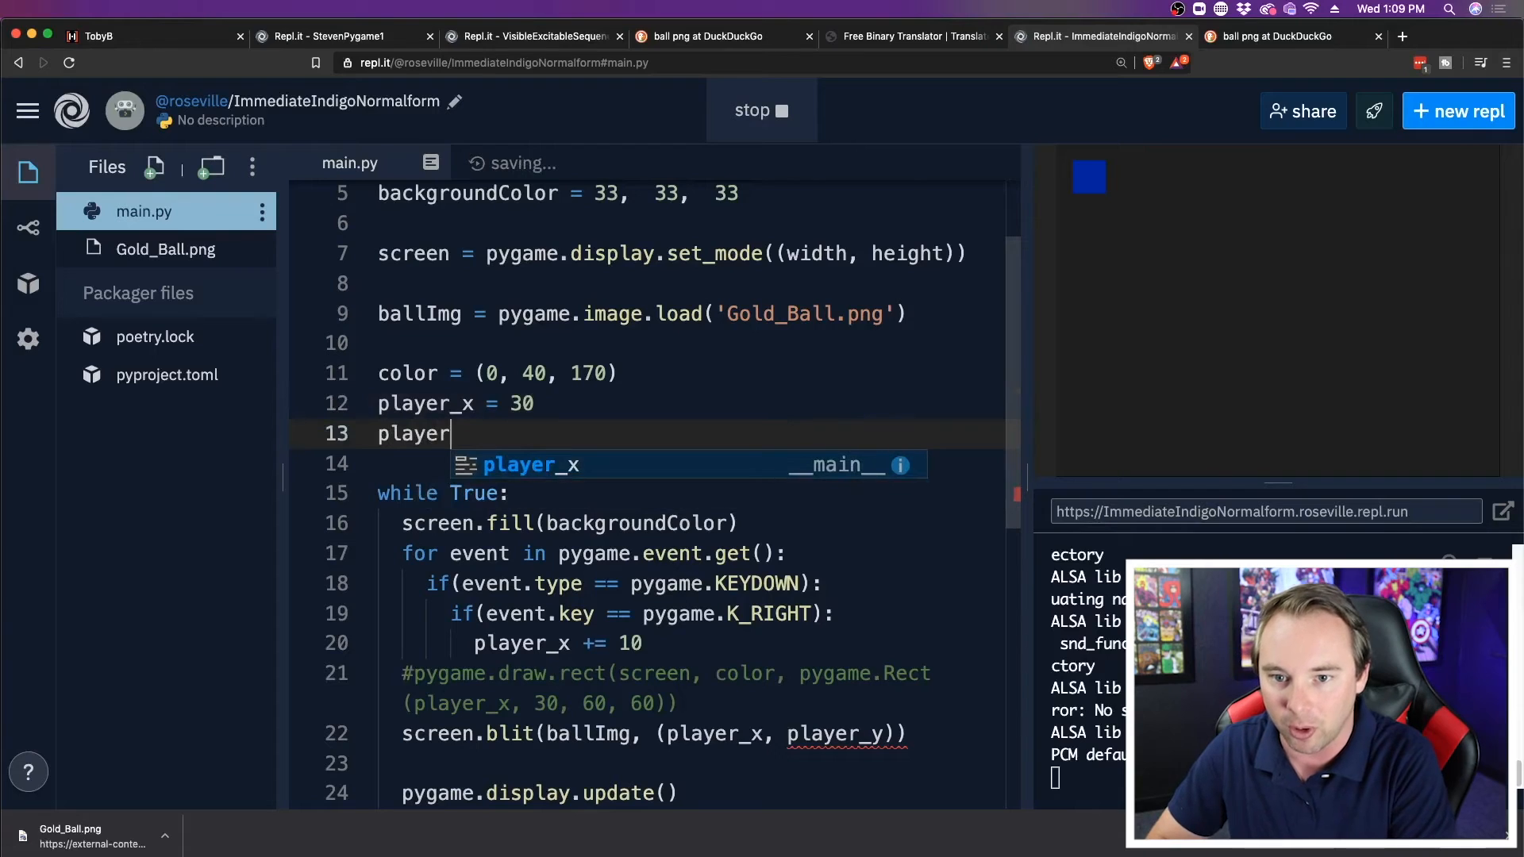
type("_y =")
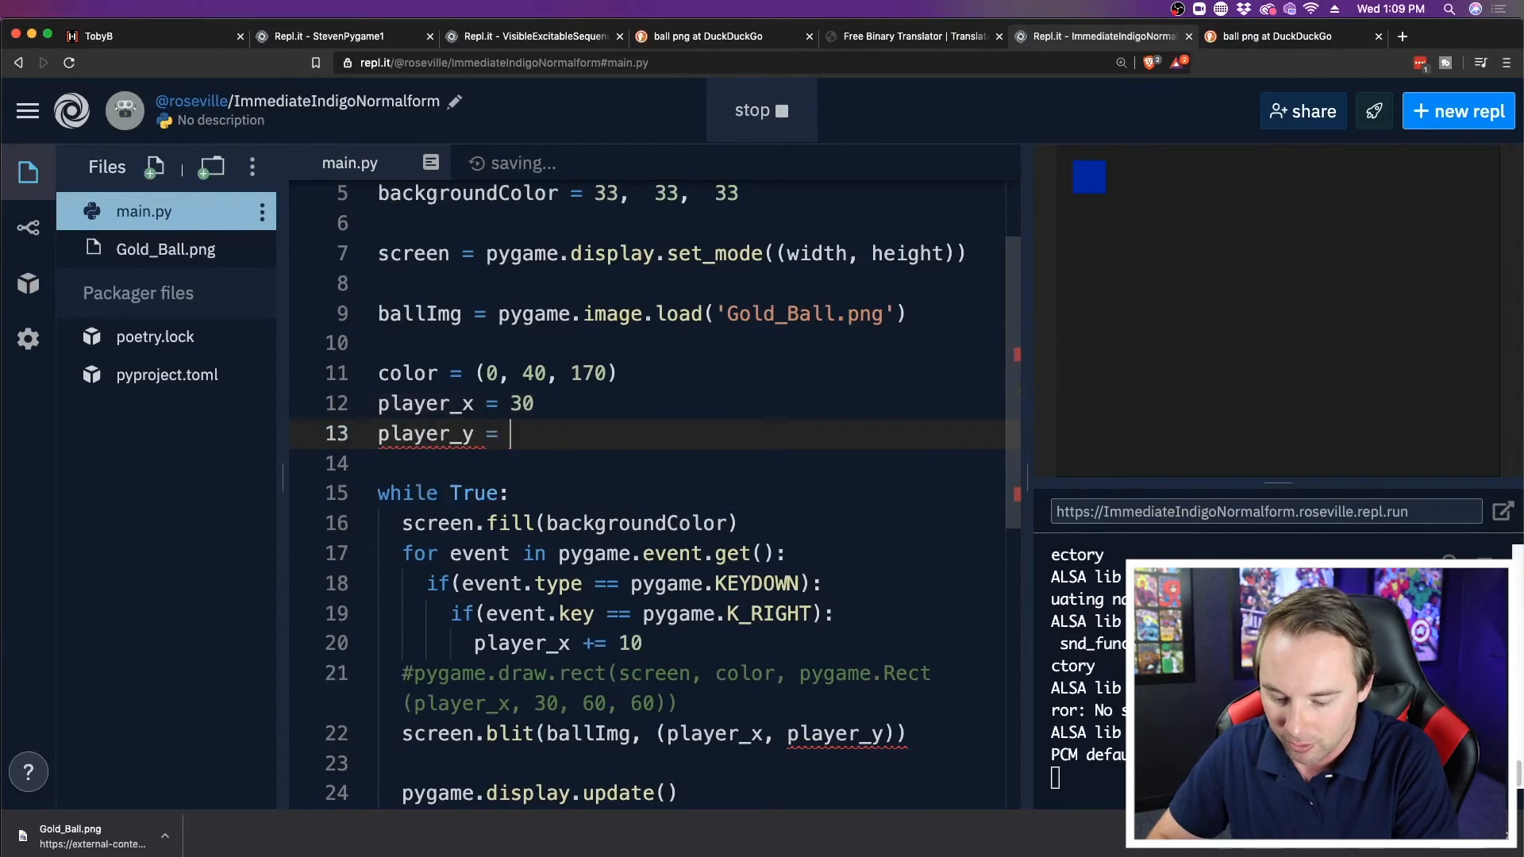
type("30")
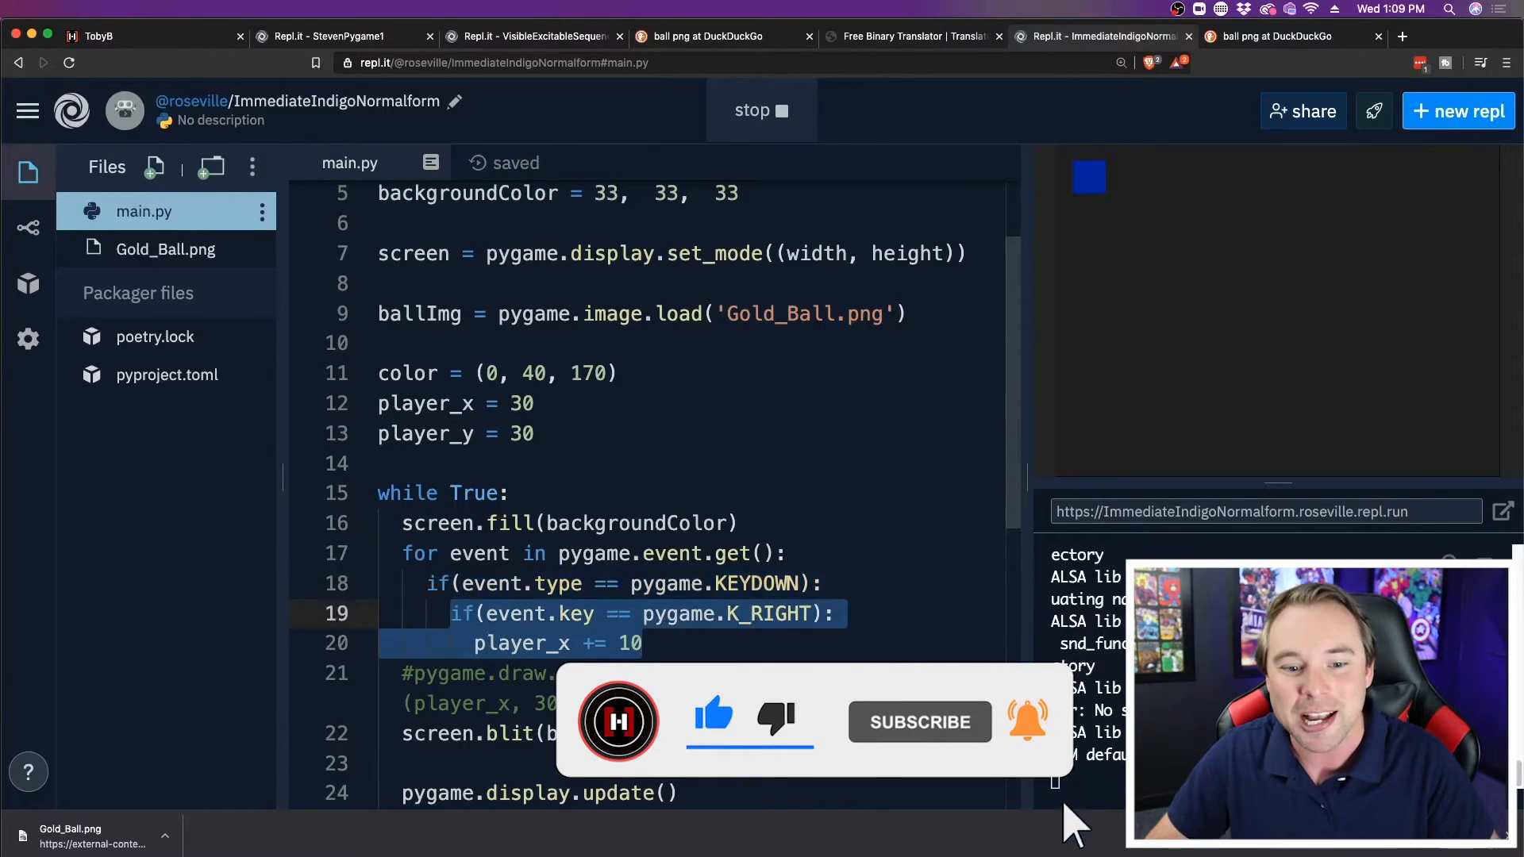
left_click(761, 110)
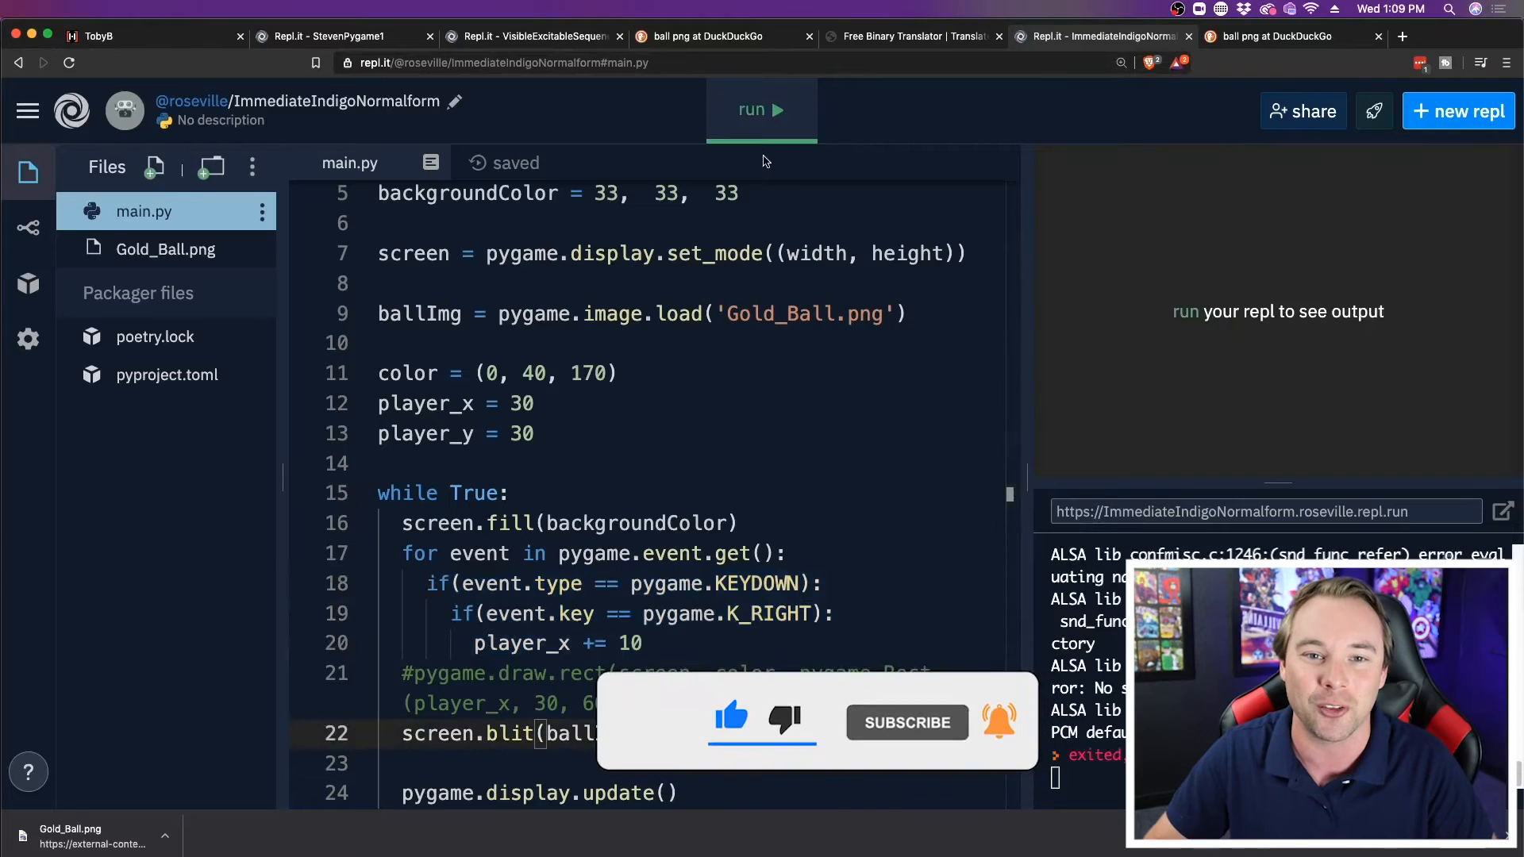
left_click(761, 109)
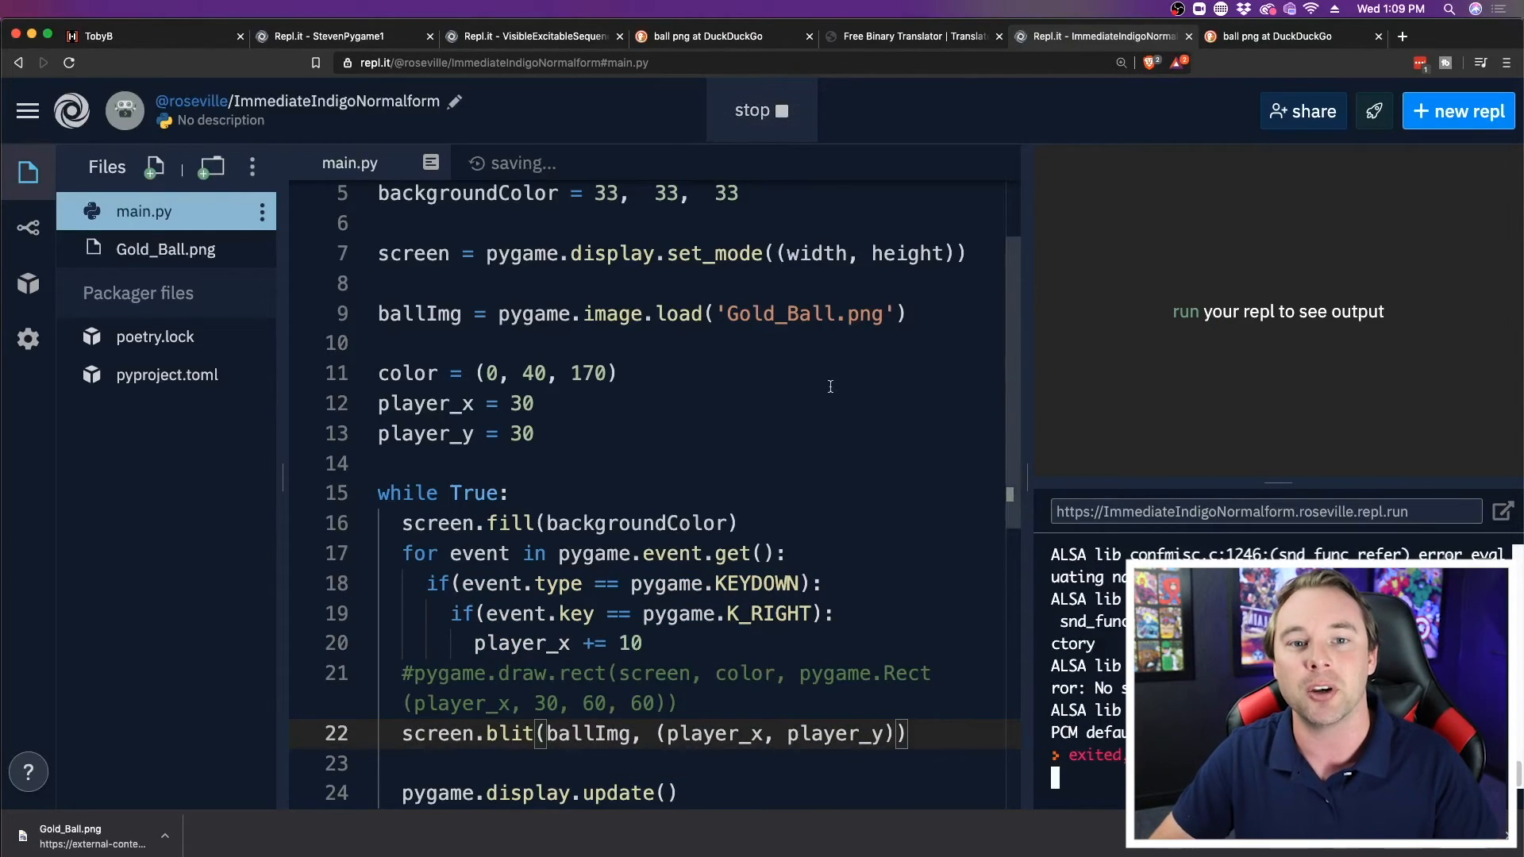